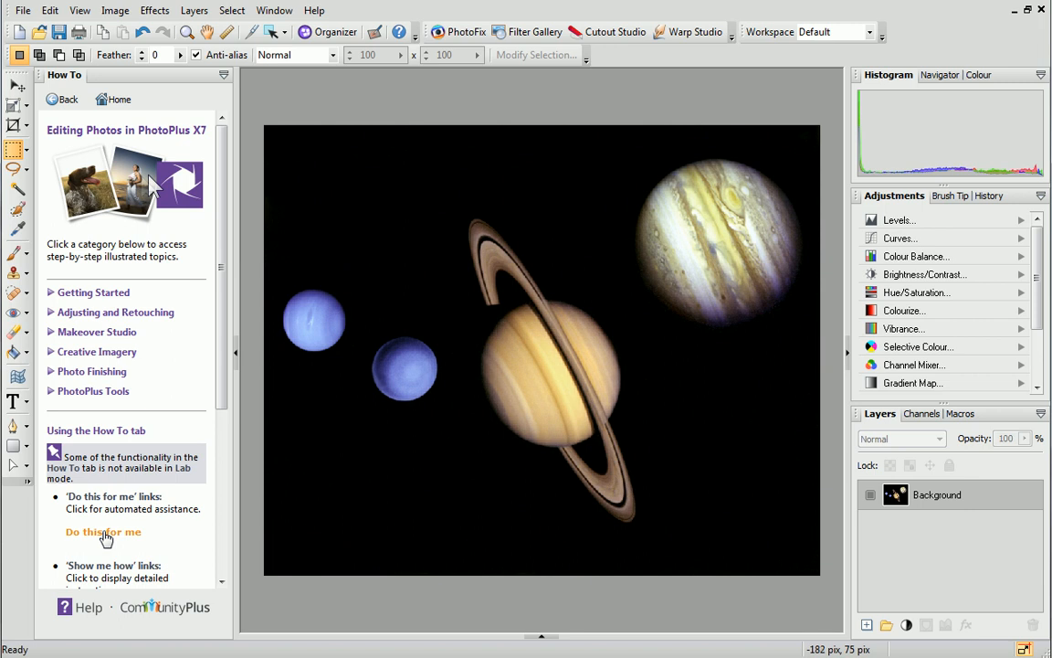
{"action": "mouse_move", "coordinate": [48, 200]}
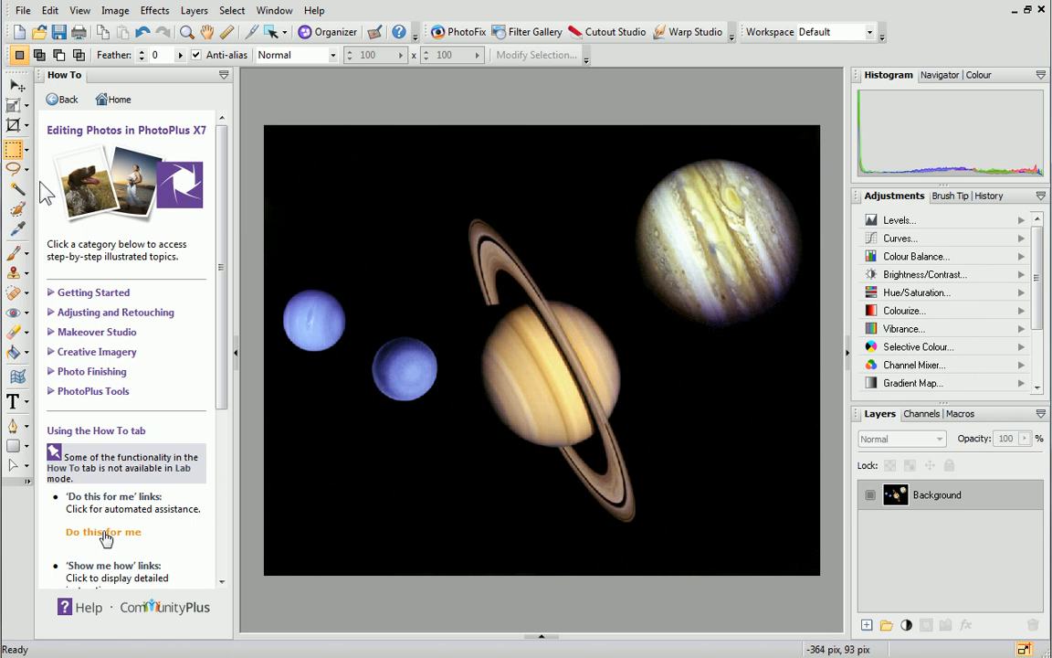
{"action": "mouse_move", "coordinate": [15, 150]}
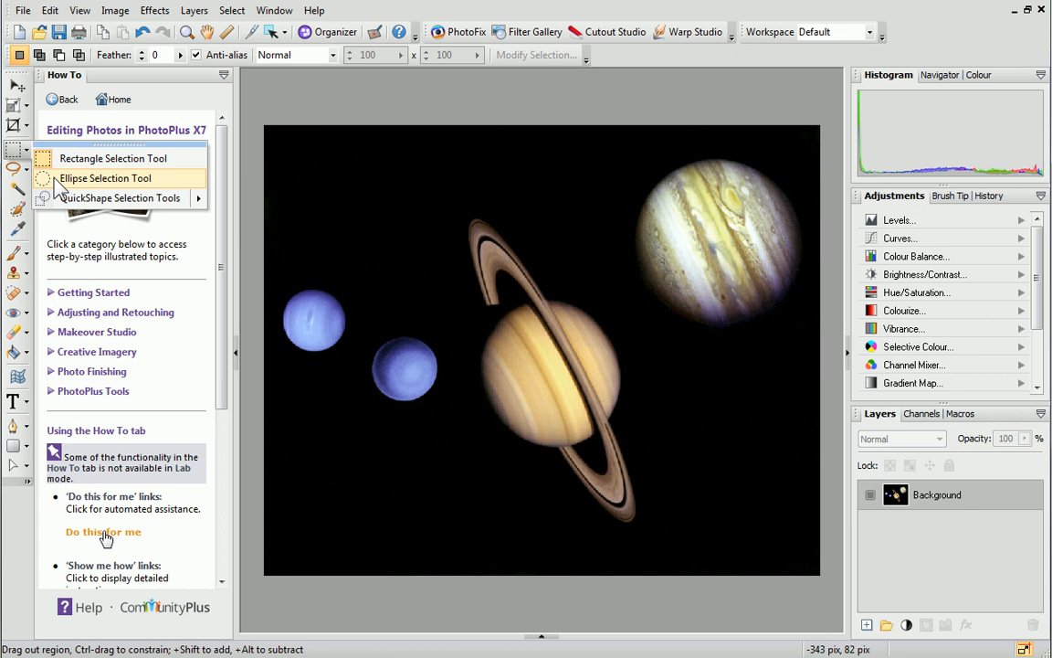
Step: Switch to the Ellipse Selection Tool for selecting the leftmost blue planet
{"action": "left_click", "coordinate": [121, 197]}
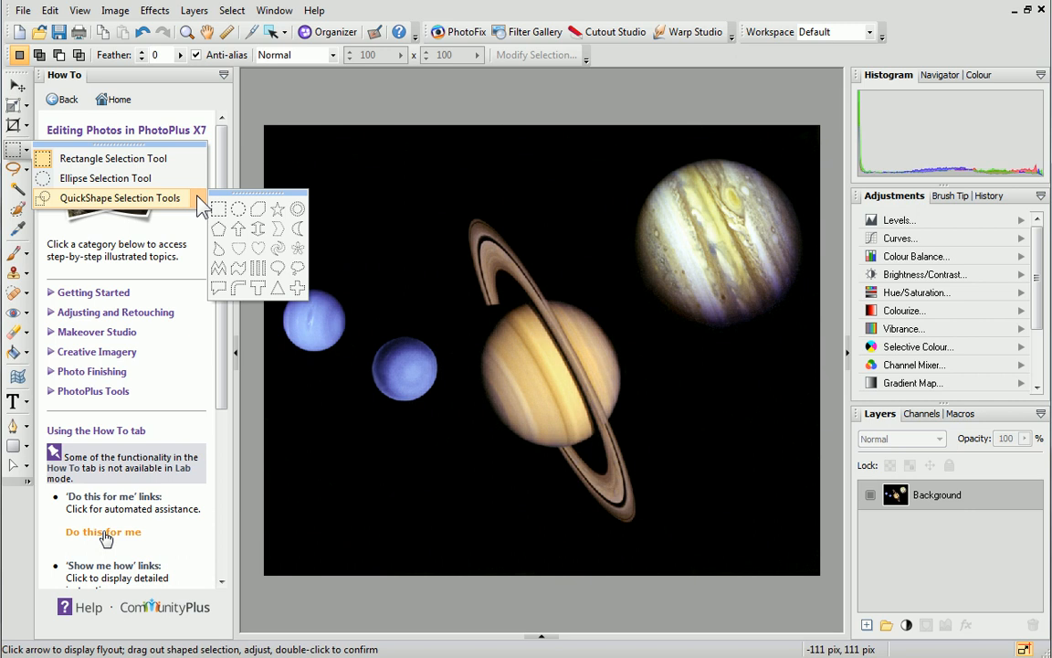
{"action": "left_click", "coordinate": [106, 179]}
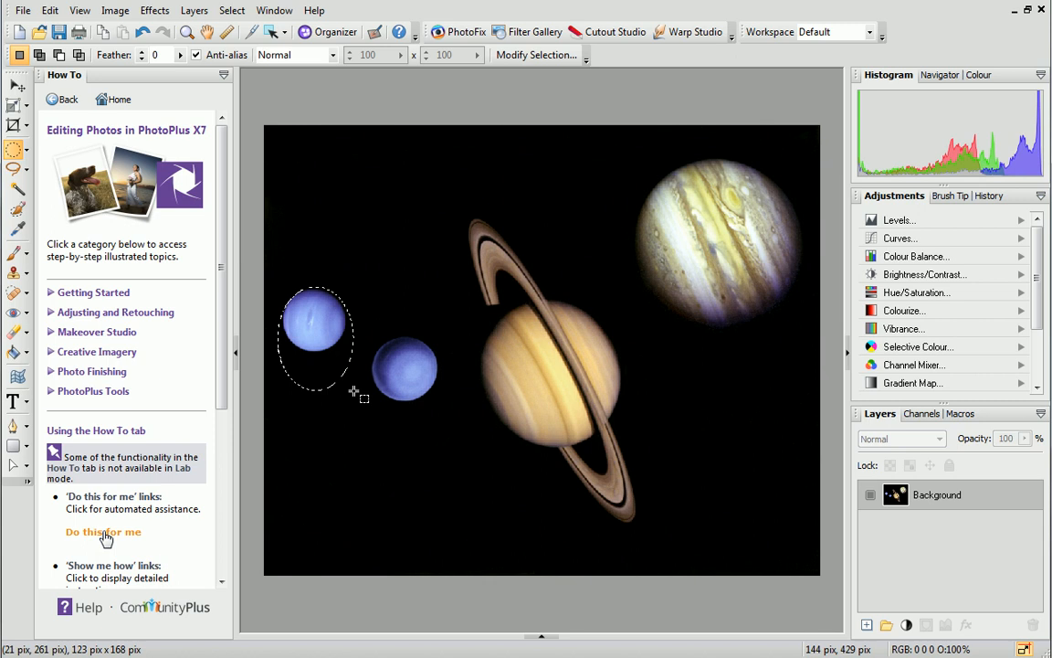
{"action": "mouse_move", "coordinate": [273, 145]}
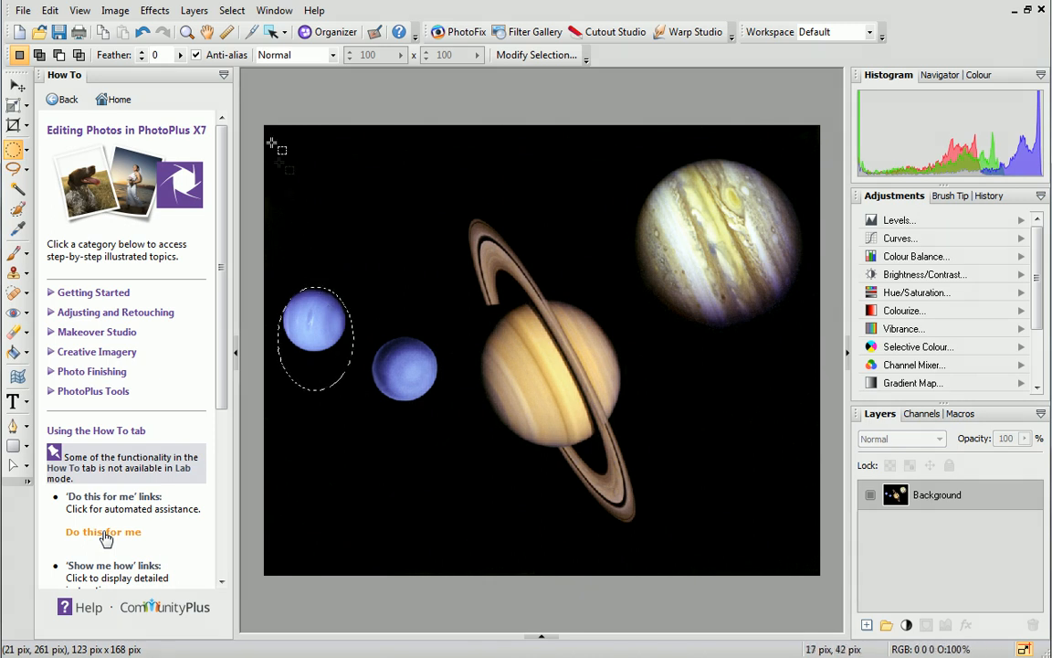
Step: Deselect the elliptical selection around the leftmost planet via the Select menu
{"action": "left_click", "coordinate": [232, 11]}
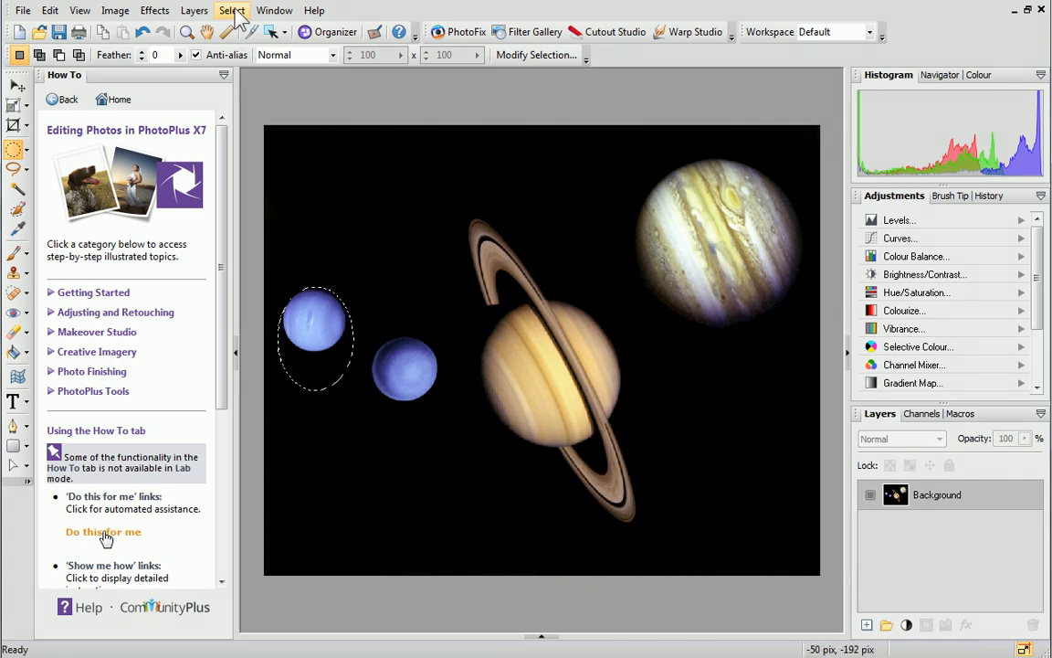
{"action": "left_click", "coordinate": [232, 11]}
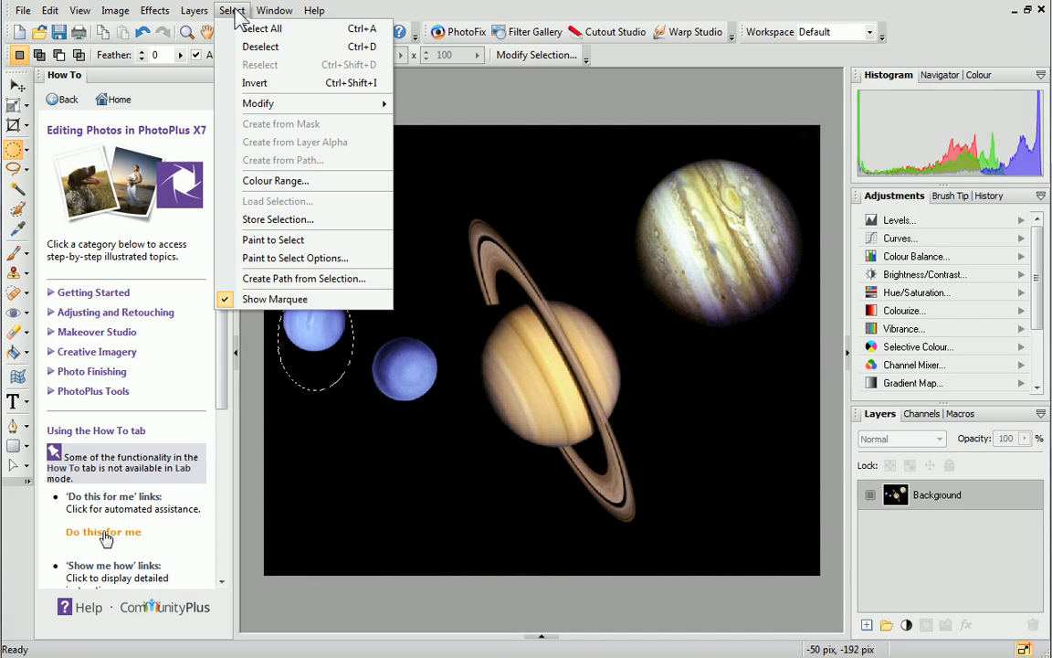
{"action": "mouse_move", "coordinate": [260, 47]}
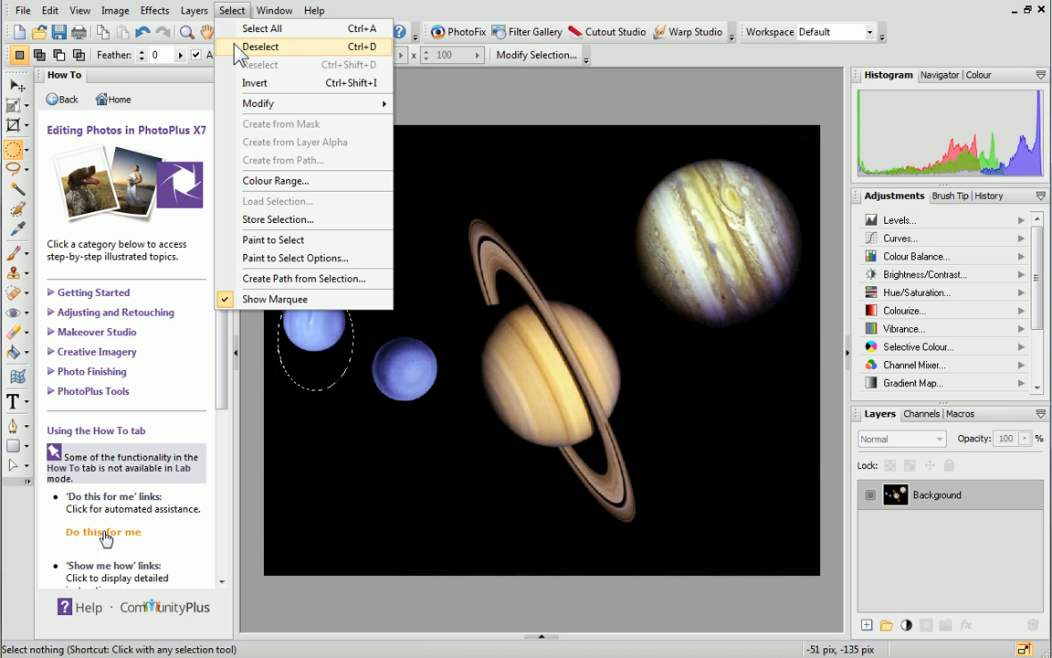
{"action": "left_click", "coordinate": [259, 48]}
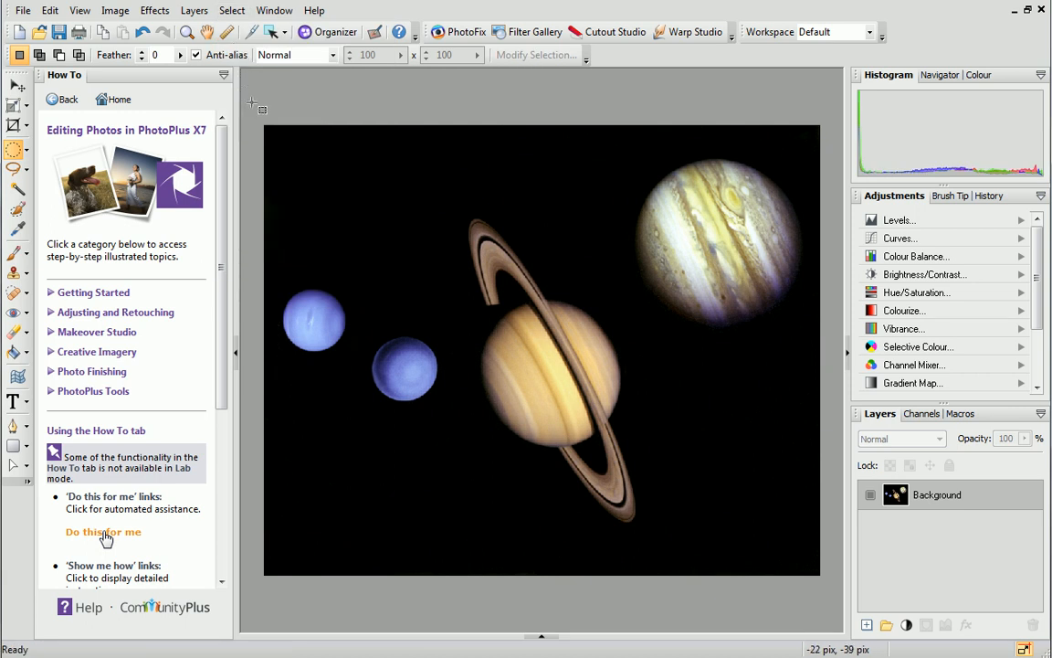
{"action": "mouse_move", "coordinate": [259, 124]}
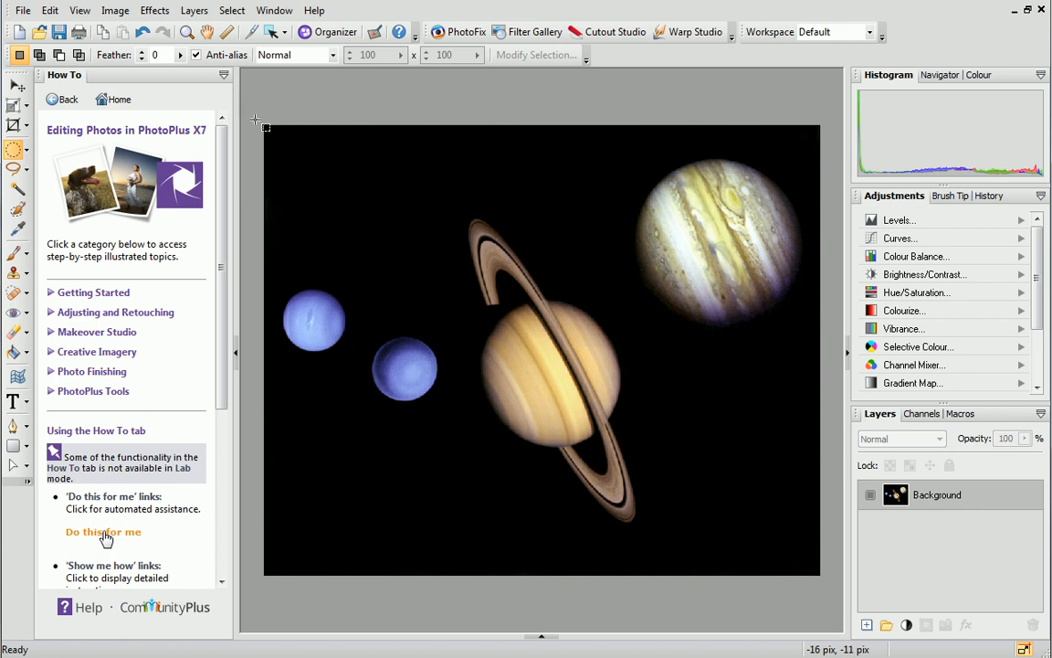
{"action": "mouse_move", "coordinate": [289, 288]}
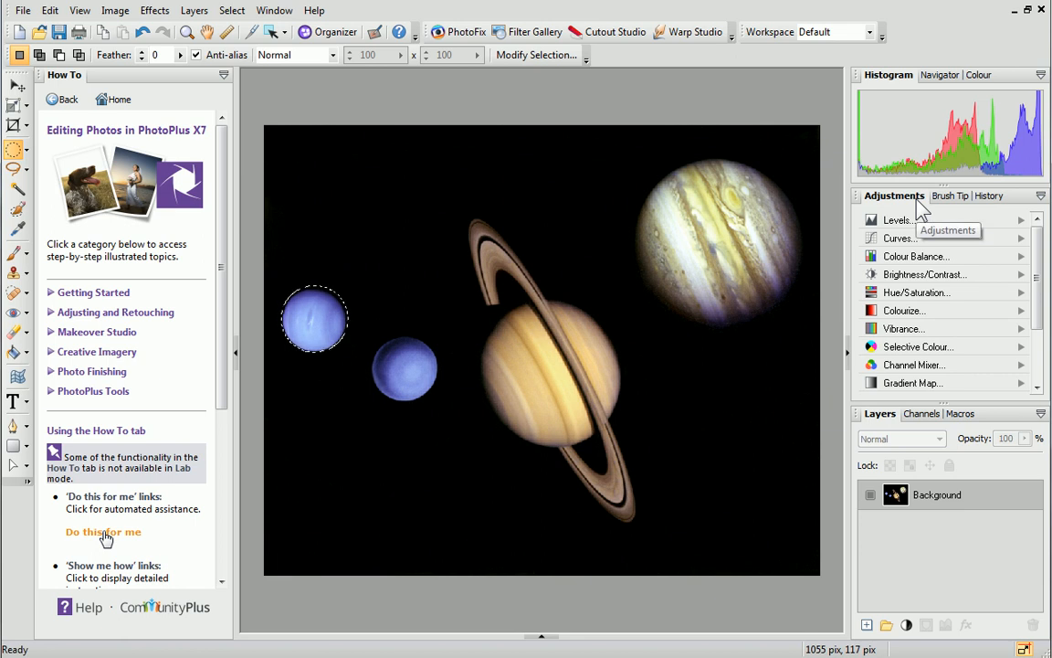
{"action": "mouse_move", "coordinate": [954, 270]}
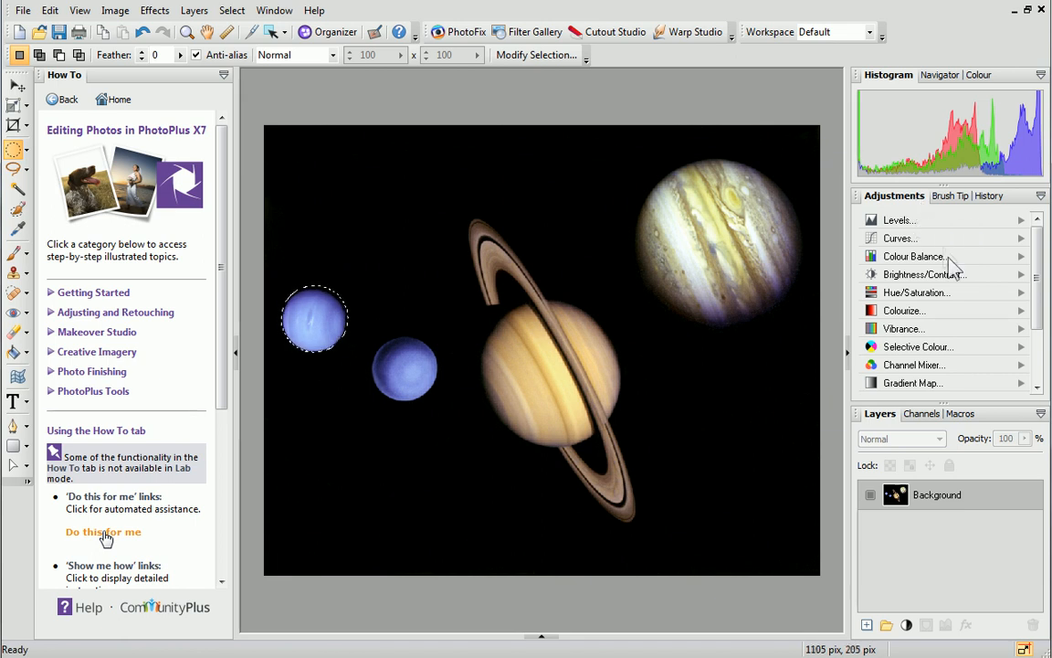
{"action": "mouse_move", "coordinate": [964, 283]}
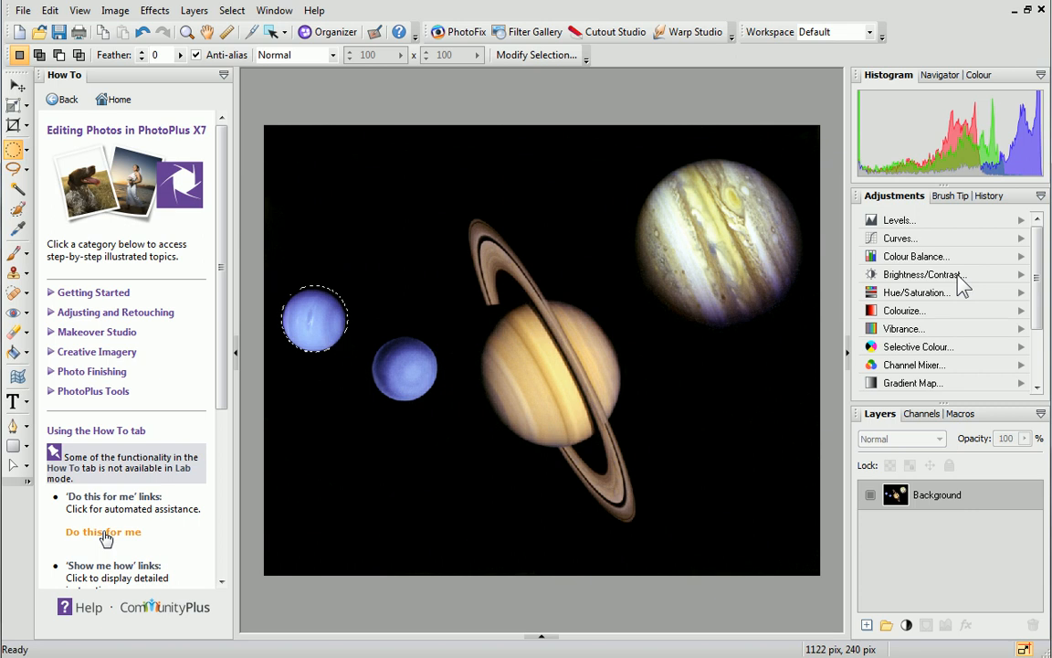
Step: Add a Brightness/Contrast adjustment with brightness 78 and a slight contrast tweak
{"action": "left_click", "coordinate": [921, 274]}
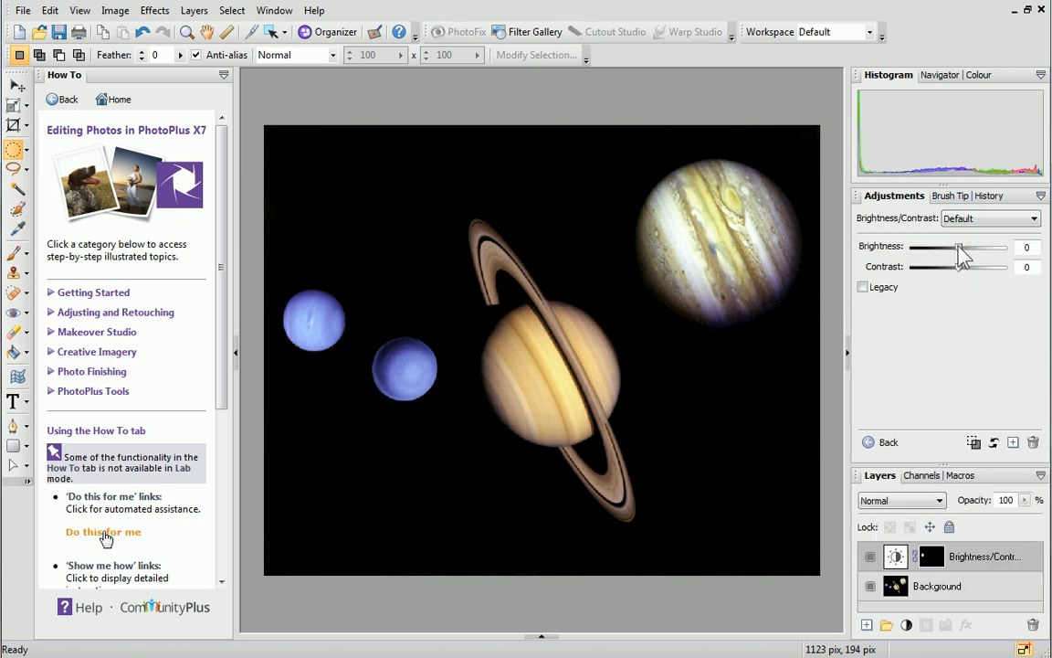
{"action": "left_click_drag", "start_coordinate": [959, 249], "coordinate": [996, 248]}
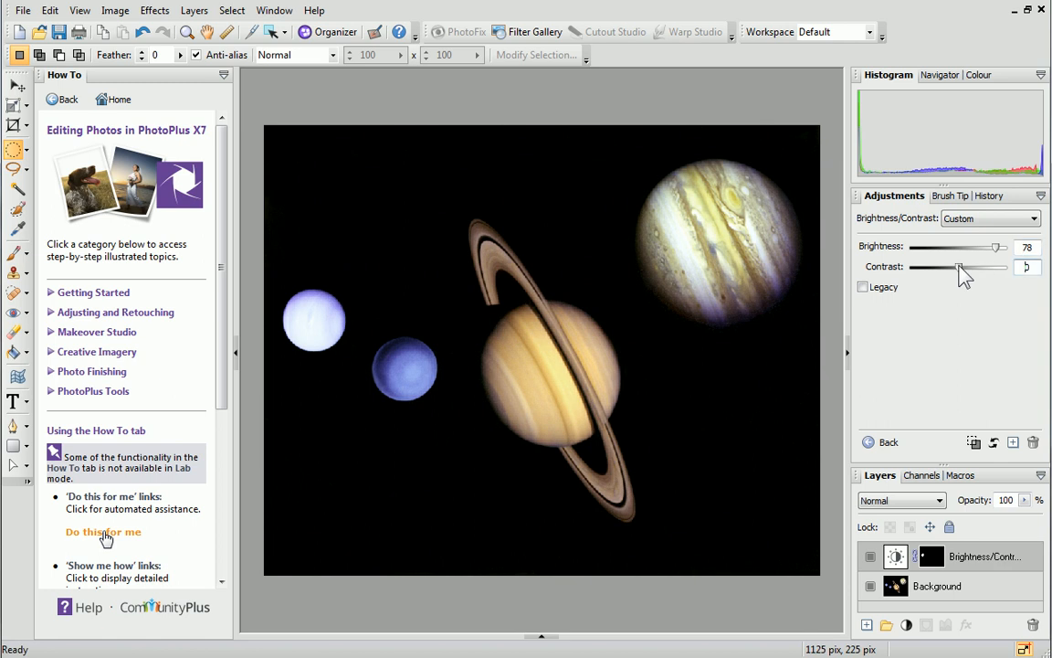
{"action": "left_click_drag", "start_coordinate": [958, 267], "coordinate": [972, 267]}
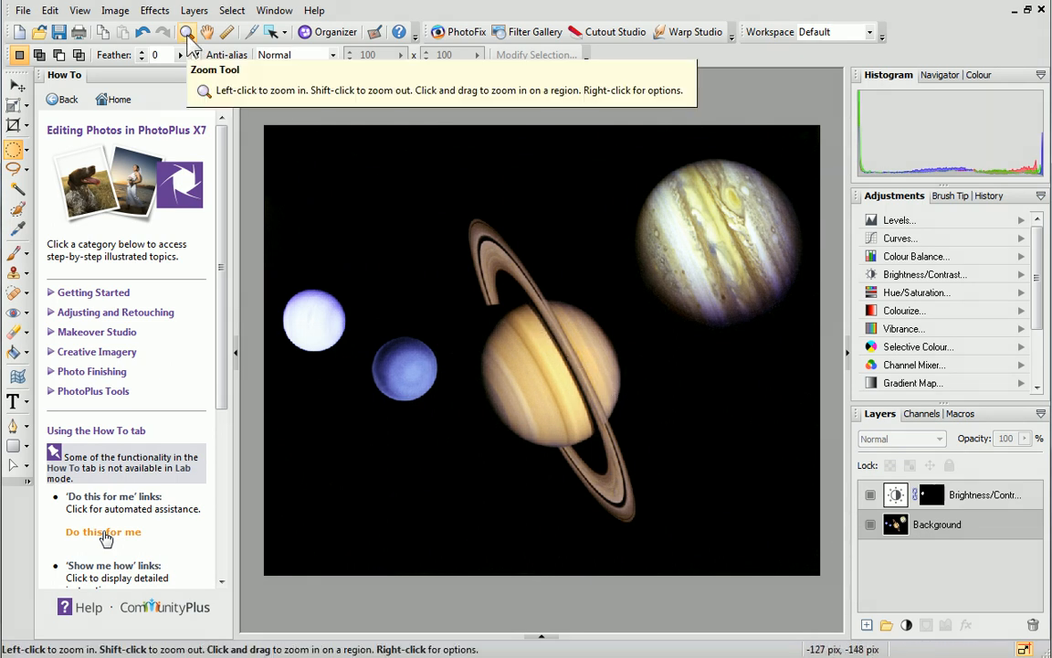
Step: Zoom in on Saturn with the Zoom Tool so it fills most of the view
{"action": "left_click", "coordinate": [186, 33]}
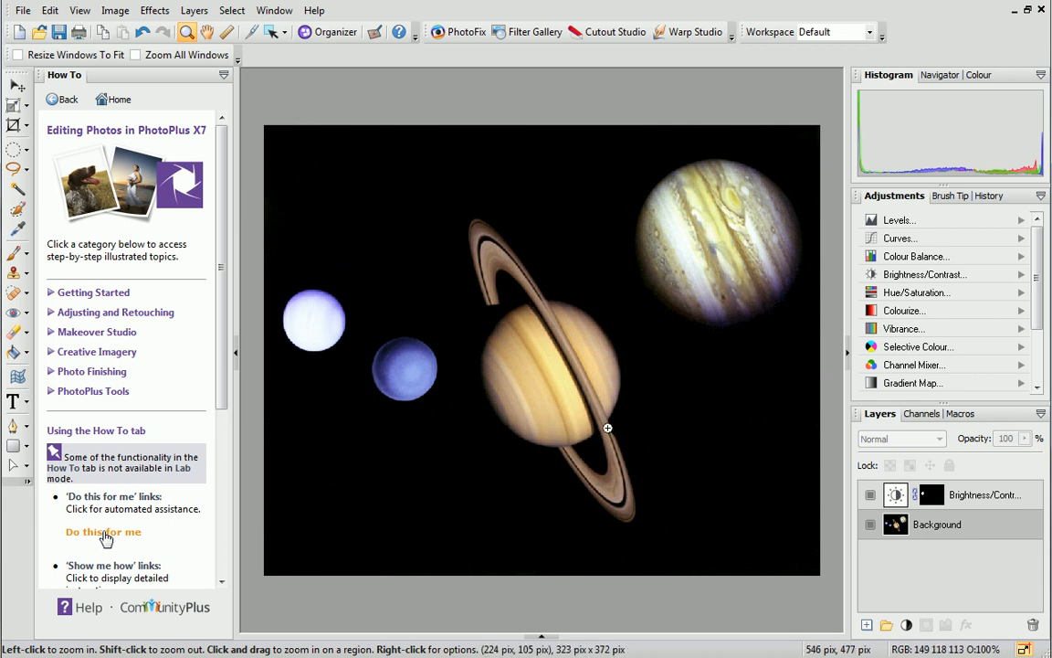
{"action": "left_click", "coordinate": [606, 427]}
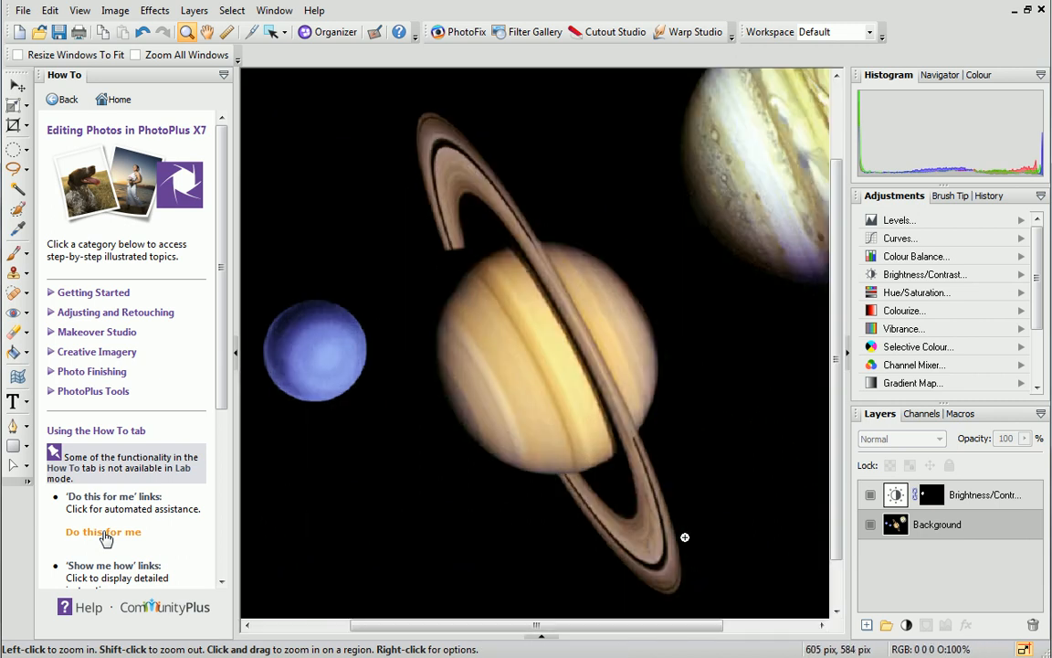
{"action": "mouse_move", "coordinate": [40, 155]}
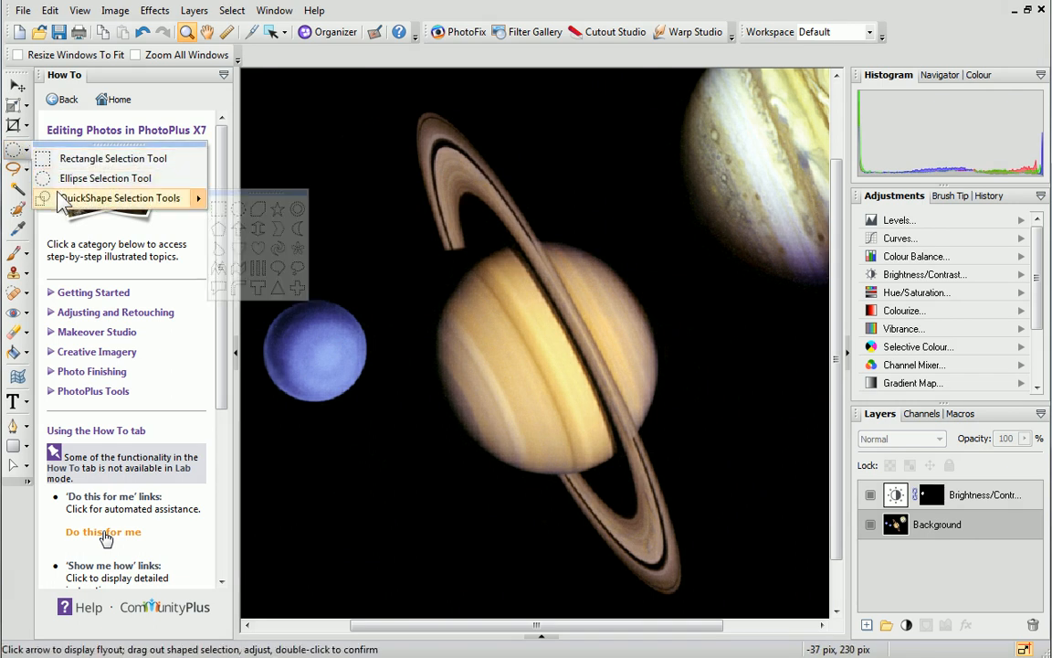
{"action": "mouse_move", "coordinate": [278, 208]}
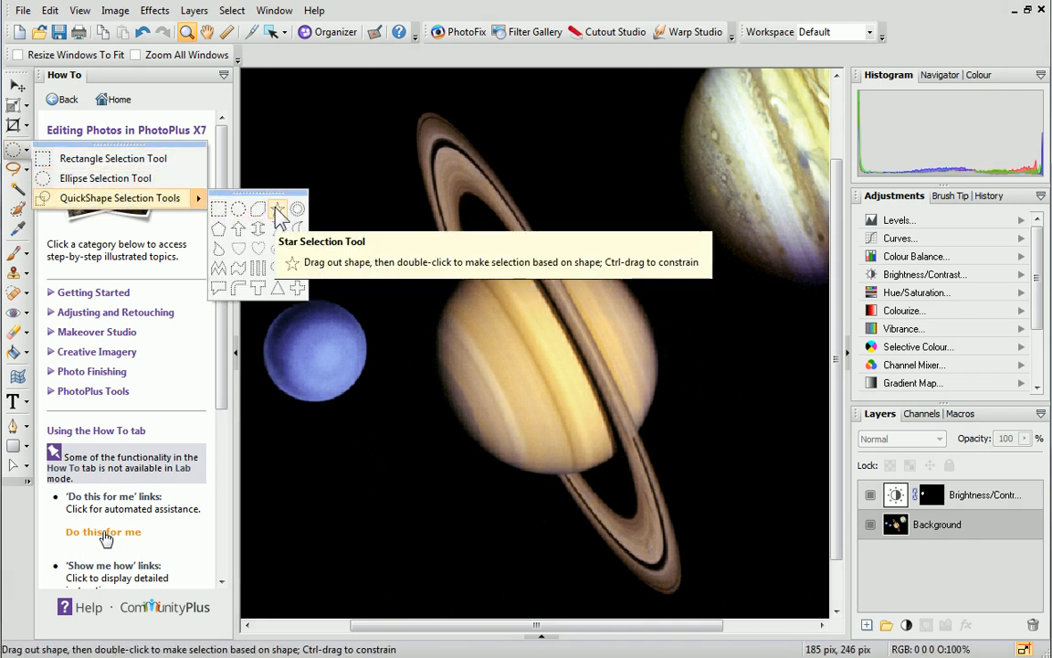
Step: Draw and enlarge a star-shaped selection over Saturn, then bring up the zoom options
{"action": "left_click", "coordinate": [278, 209]}
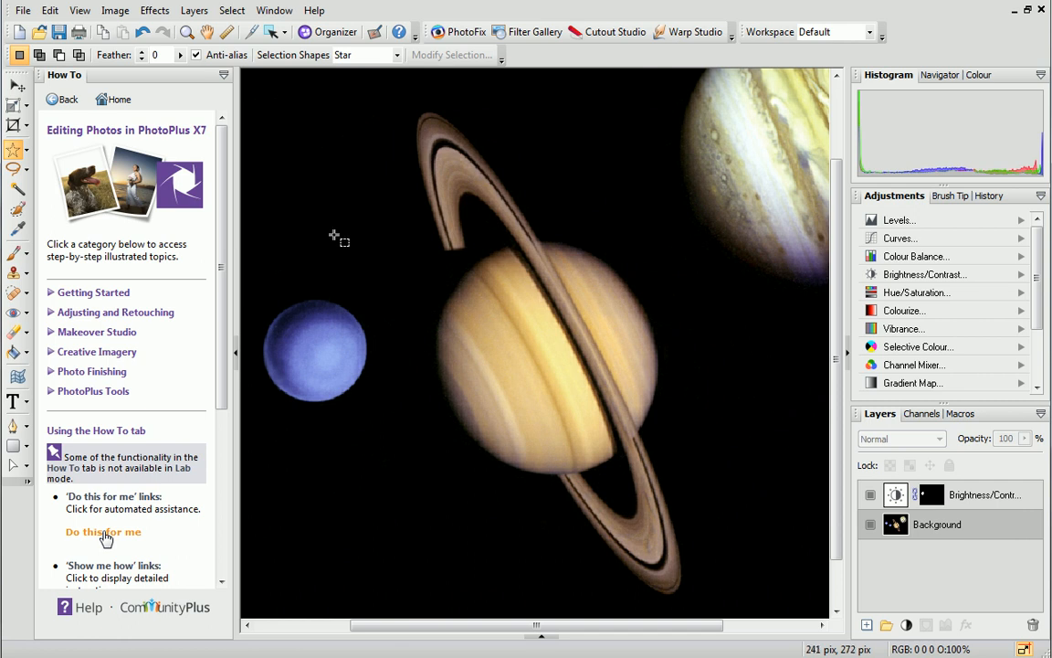
{"action": "left_click_drag", "start_coordinate": [333, 240], "coordinate": [559, 369]}
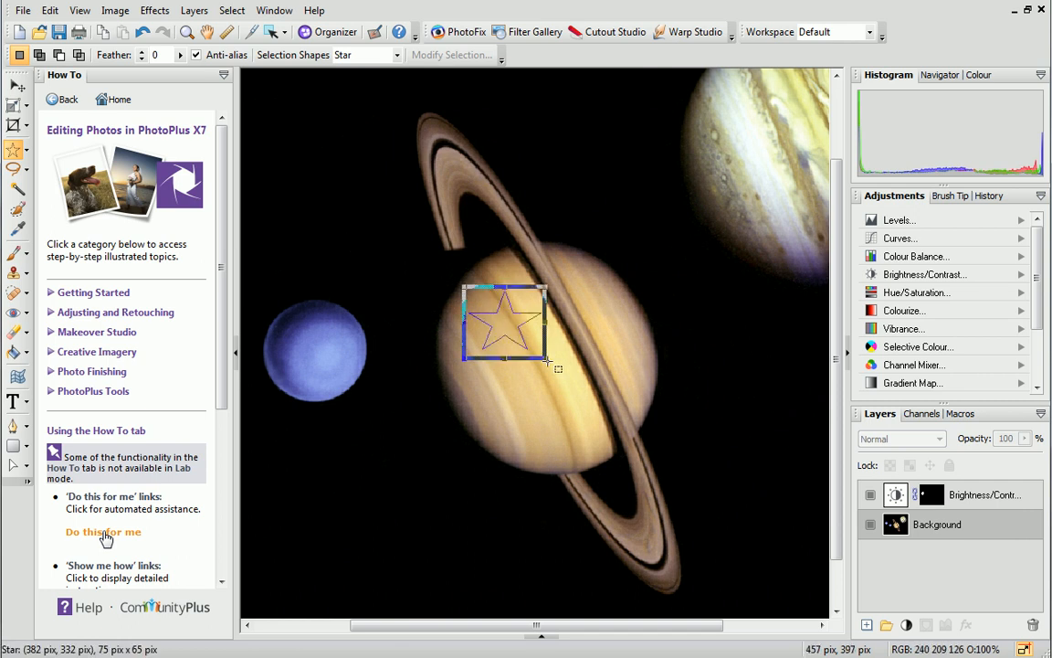
{"action": "left_click_drag", "start_coordinate": [559, 365], "coordinate": [636, 461]}
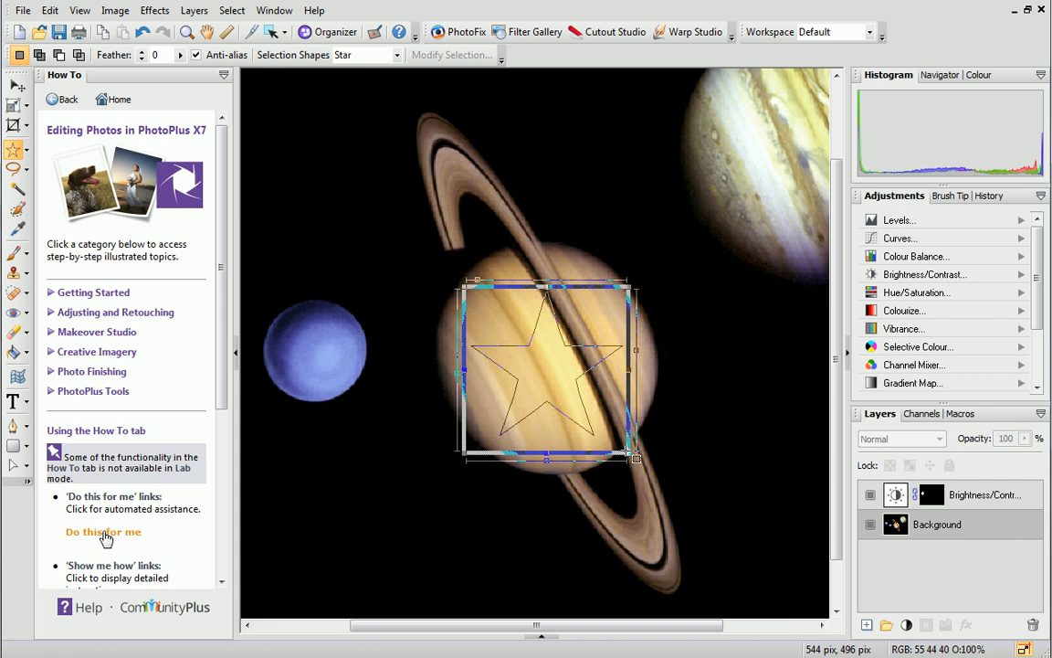
{"action": "mouse_move", "coordinate": [607, 424]}
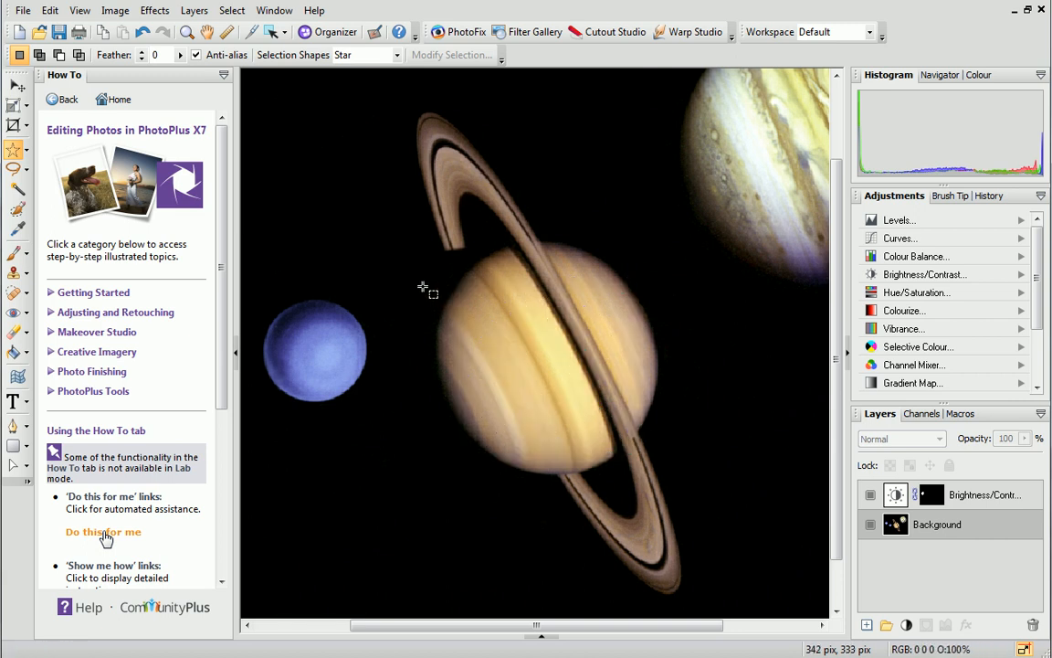
{"action": "right_click", "coordinate": [490, 301]}
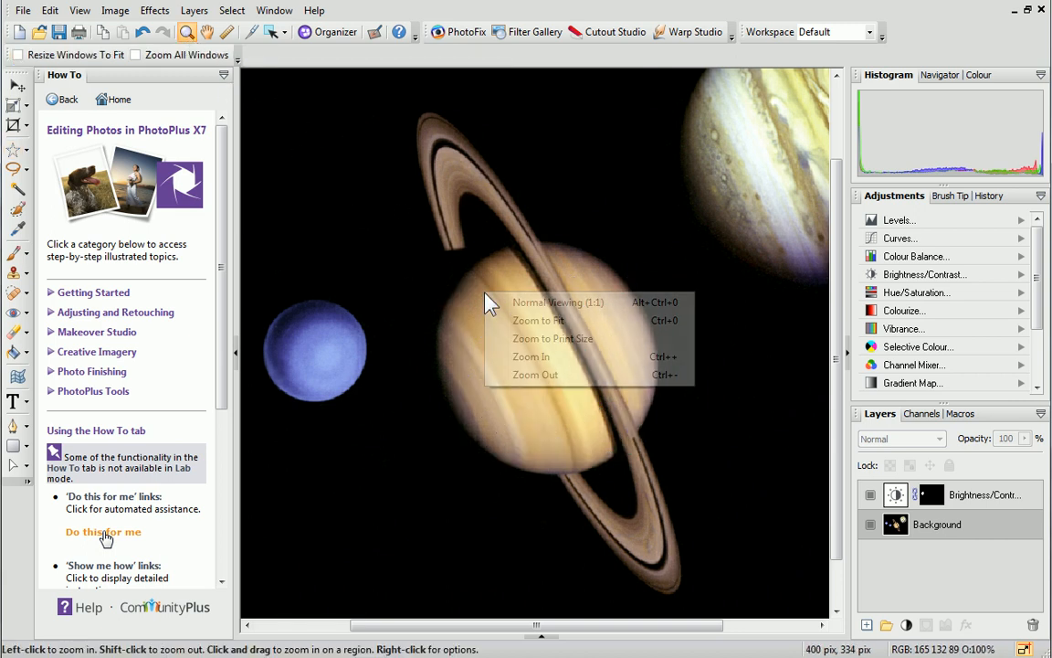
Step: Zoom back out and switch to the Freehand Selection Tool for outlining Saturn
{"action": "left_click", "coordinate": [537, 320]}
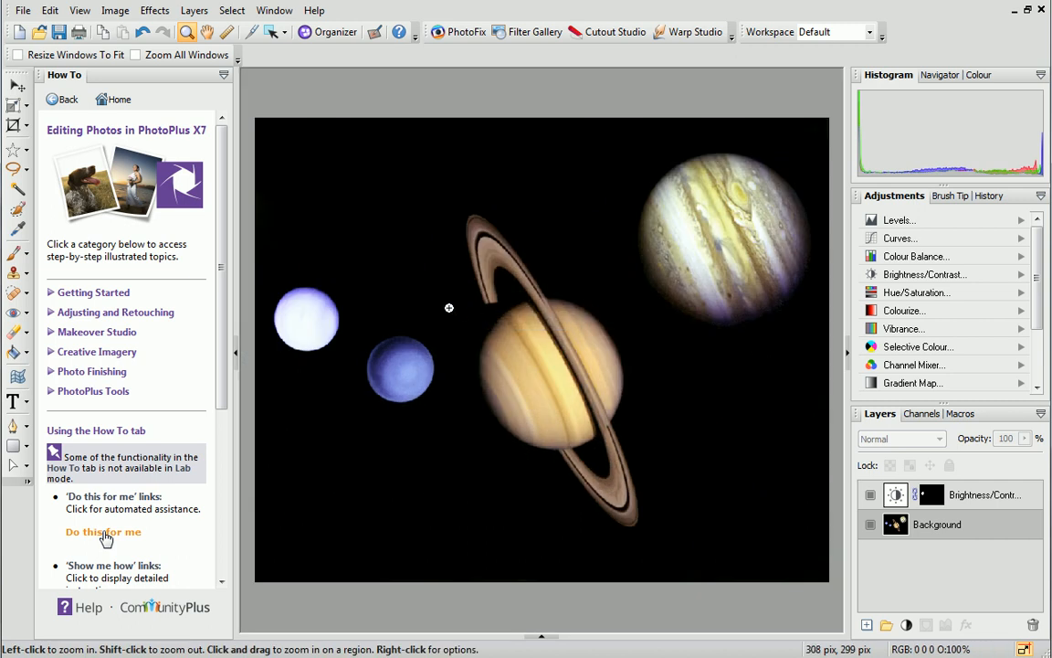
{"action": "mouse_move", "coordinate": [15, 171]}
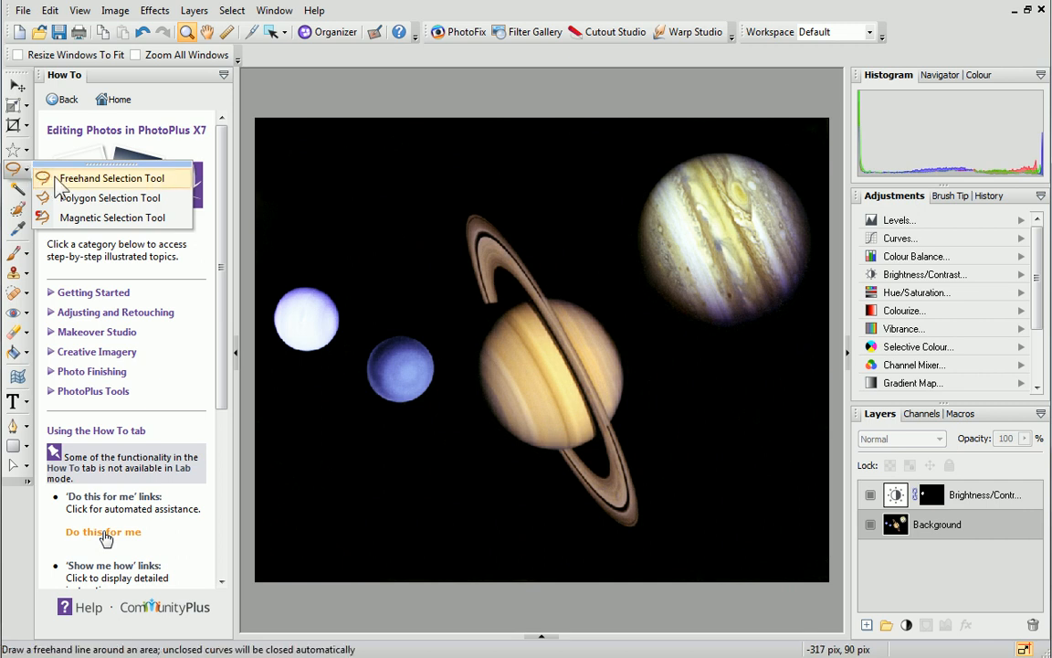
{"action": "left_click", "coordinate": [111, 179]}
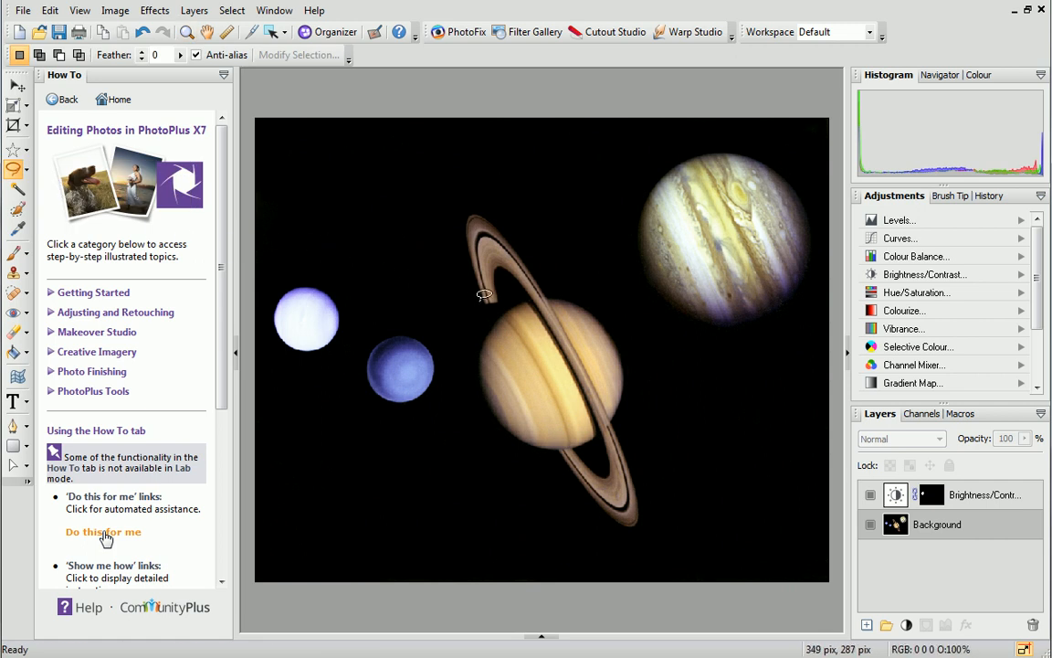
{"action": "mouse_move", "coordinate": [479, 259]}
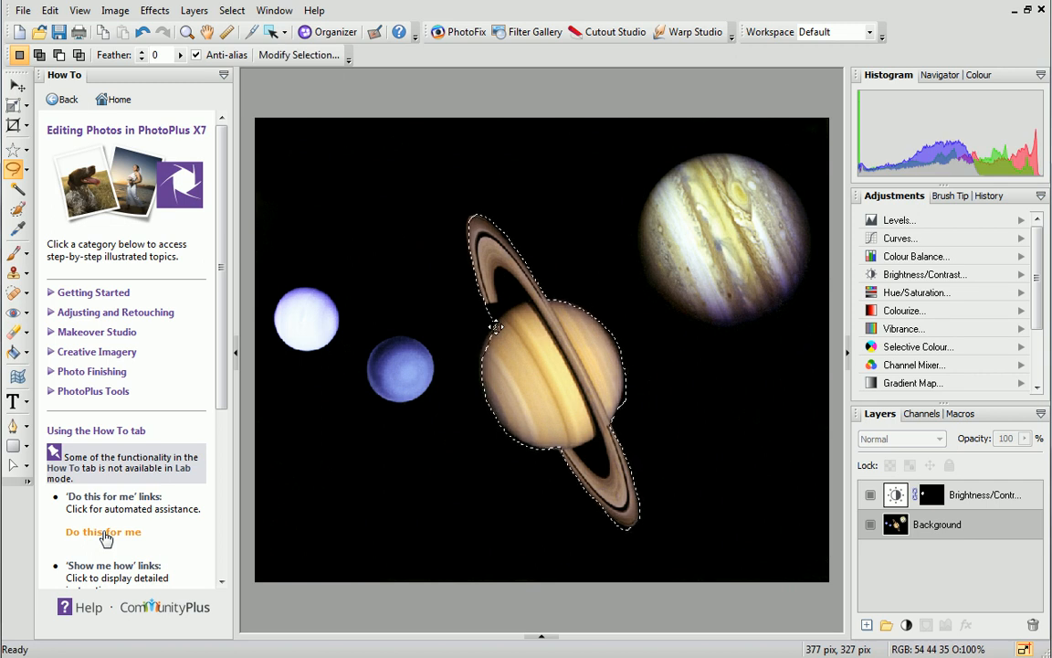
{"action": "mouse_move", "coordinate": [537, 362]}
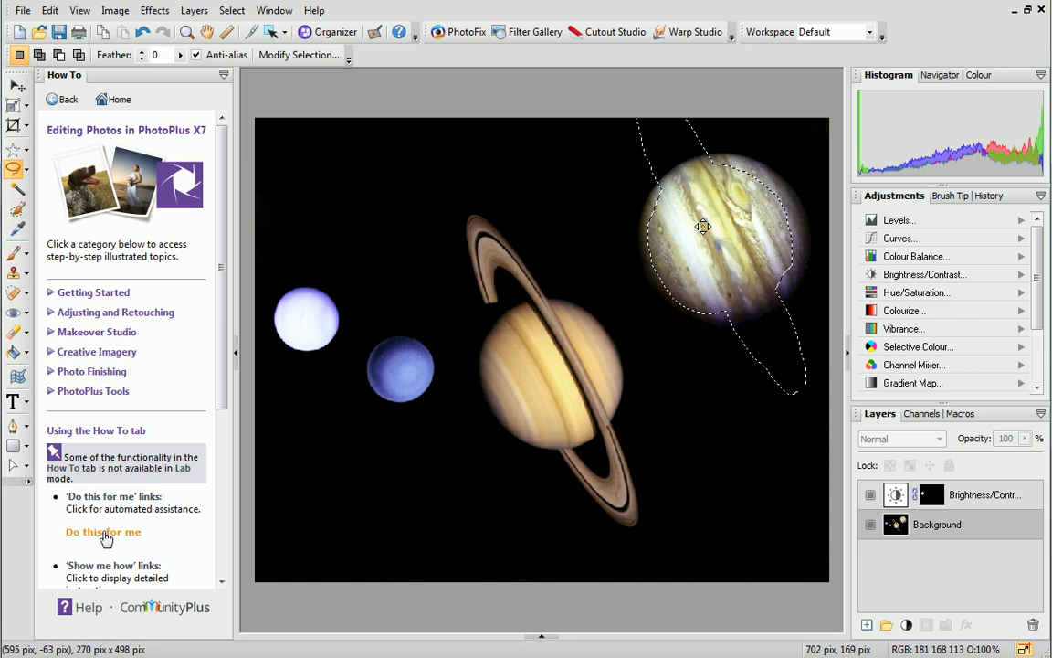
{"action": "left_click_drag", "start_coordinate": [704, 227], "coordinate": [552, 332]}
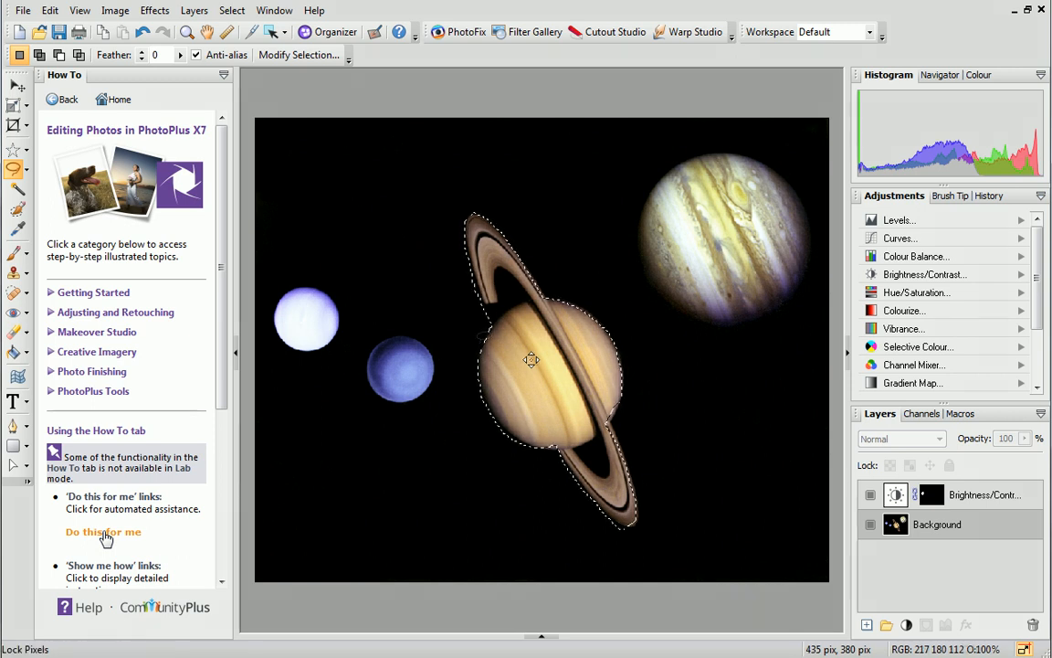
{"action": "left_click", "coordinate": [19, 86]}
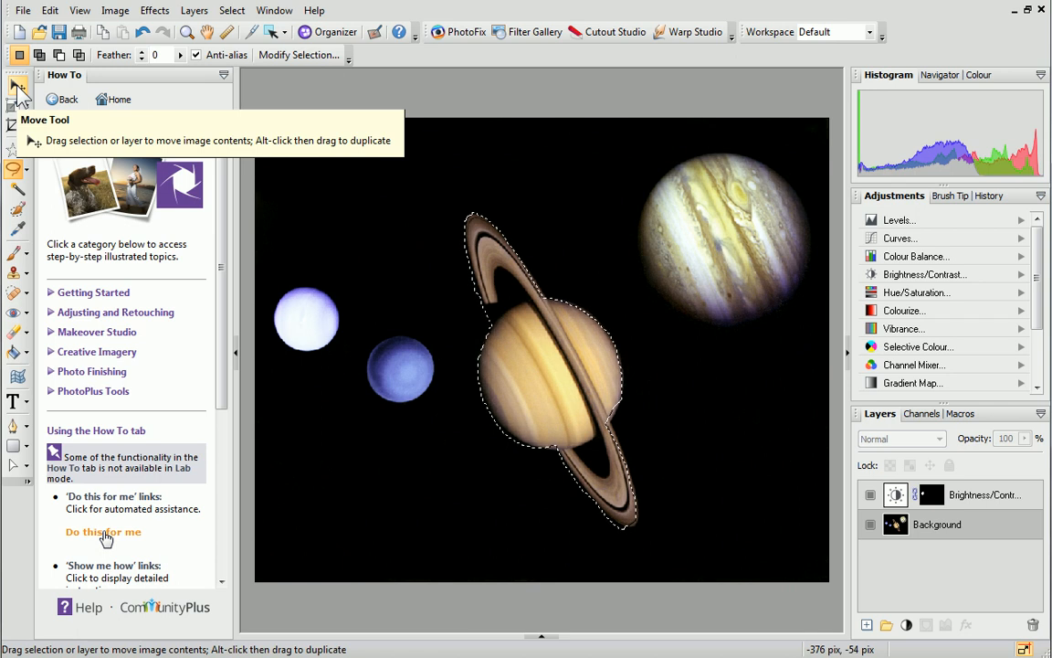
{"action": "left_click", "coordinate": [18, 86]}
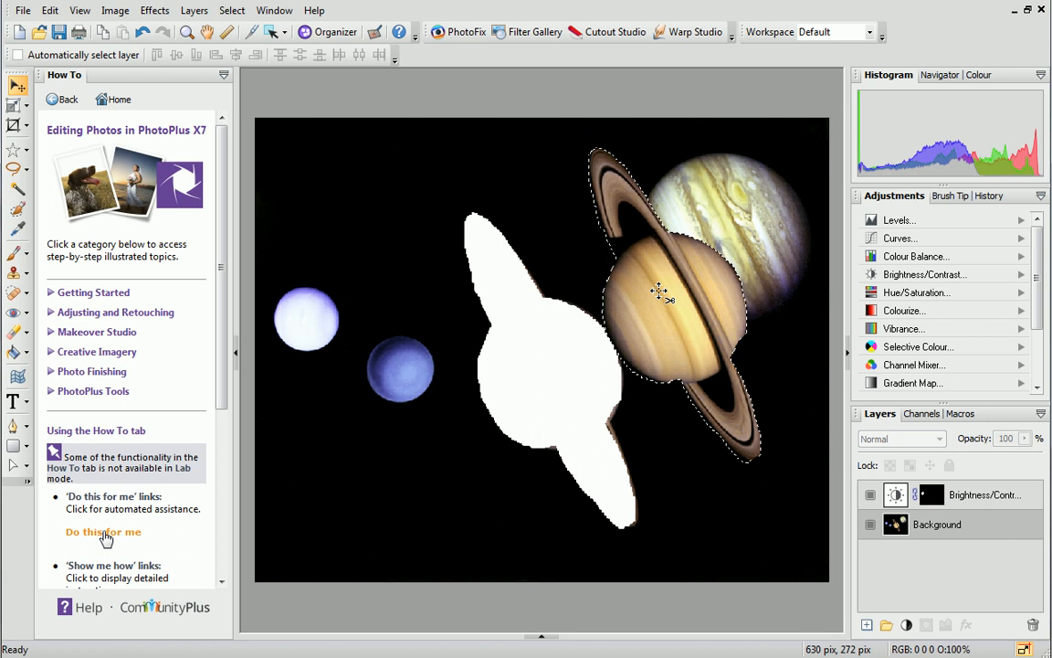
{"action": "left_click_drag", "start_coordinate": [658, 292], "coordinate": [332, 361]}
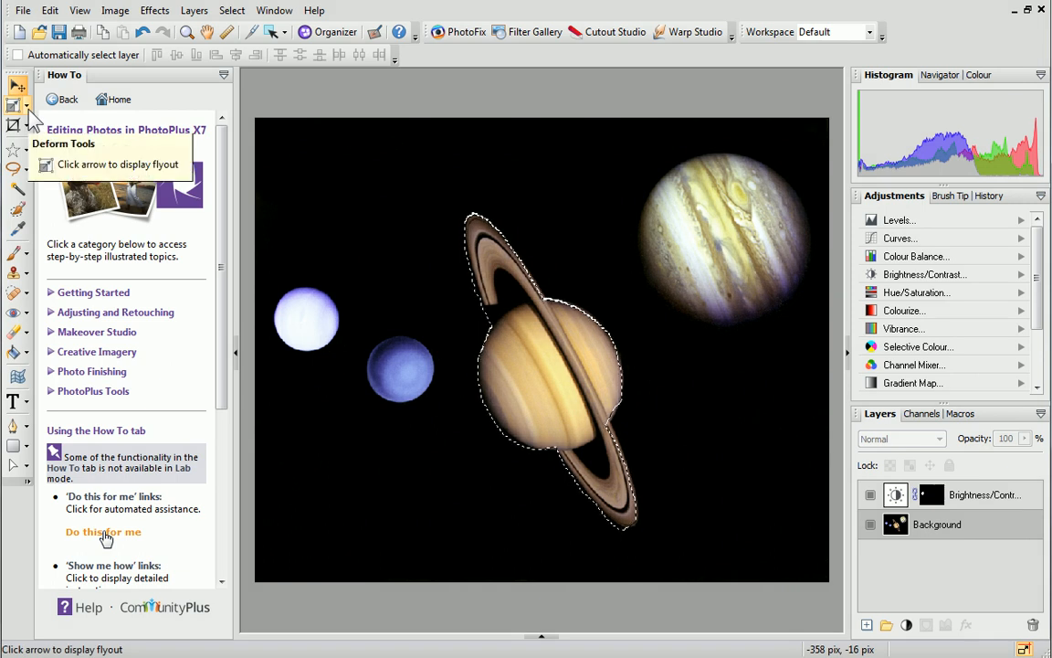
Step: Enlarge Saturn with the Deform Tool and rotate it so its rings tilt diagonally
{"action": "left_click", "coordinate": [26, 113]}
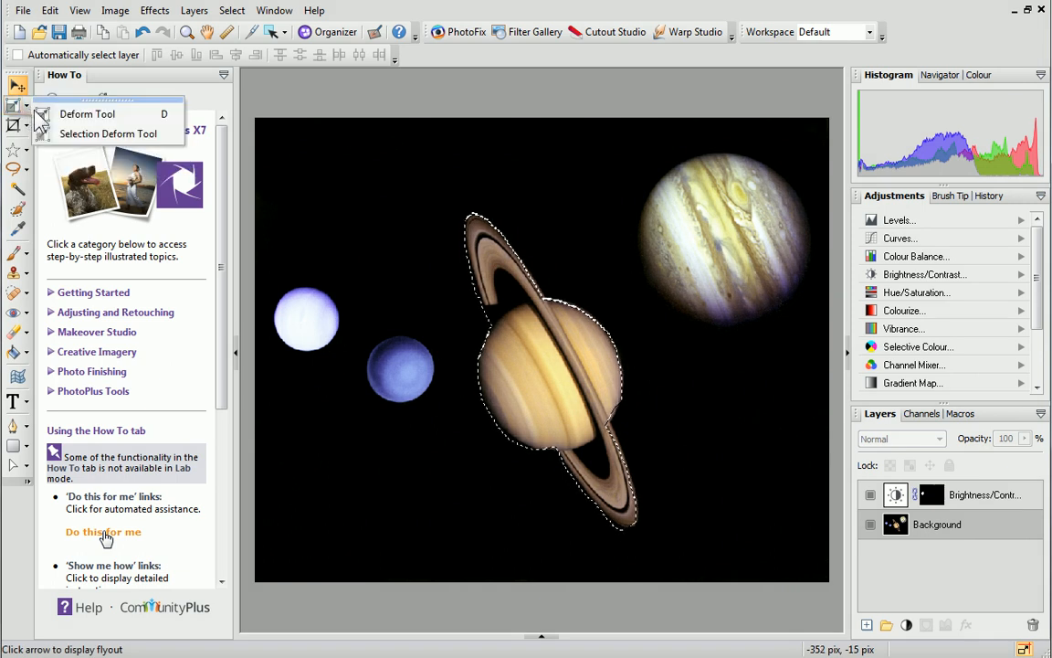
{"action": "left_click", "coordinate": [88, 114]}
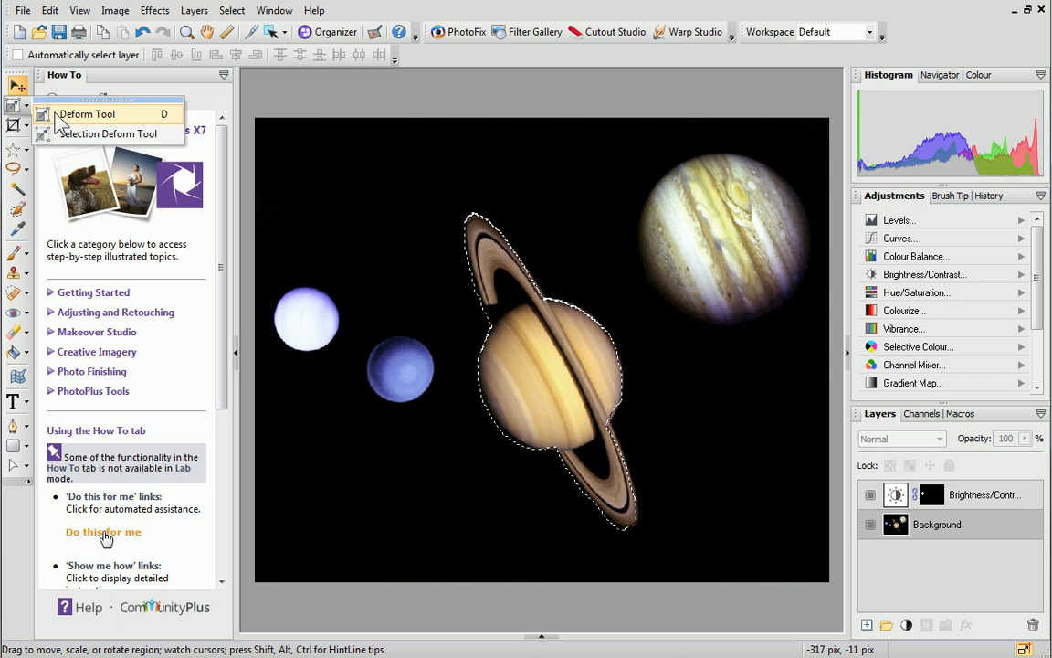
{"action": "left_click", "coordinate": [88, 113]}
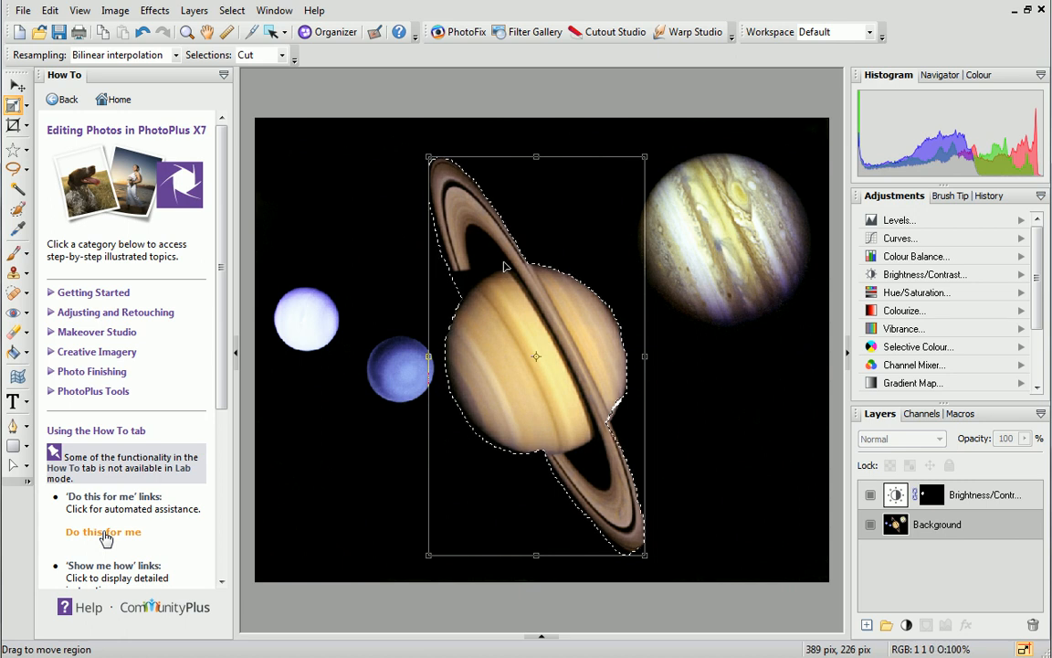
{"action": "mouse_move", "coordinate": [651, 150]}
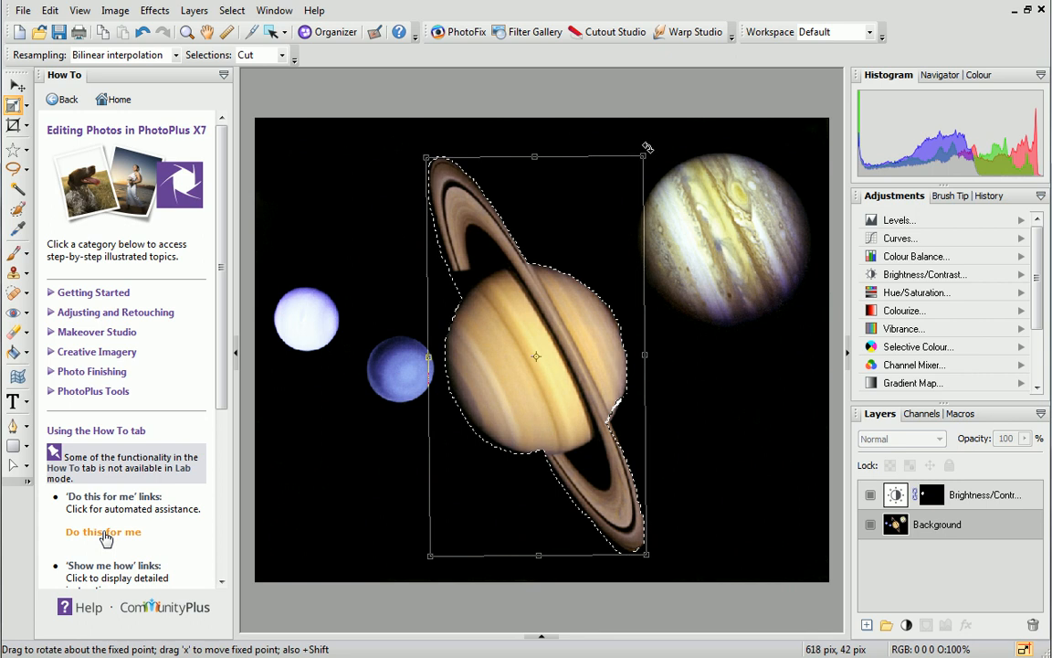
{"action": "left_click_drag", "start_coordinate": [649, 148], "coordinate": [454, 110]}
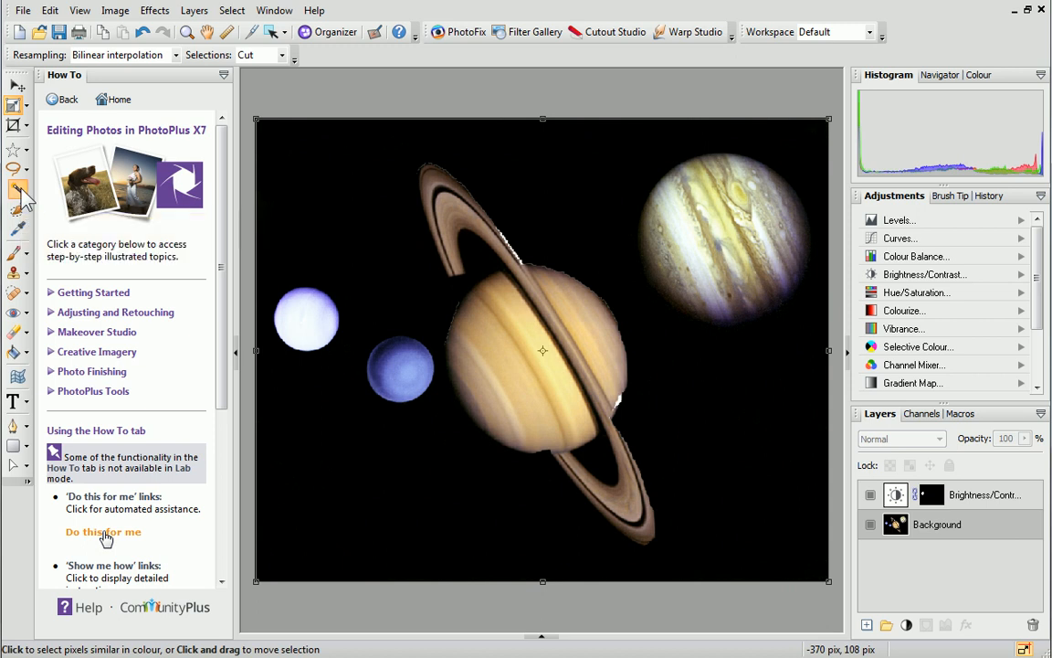
{"action": "left_click", "coordinate": [18, 190]}
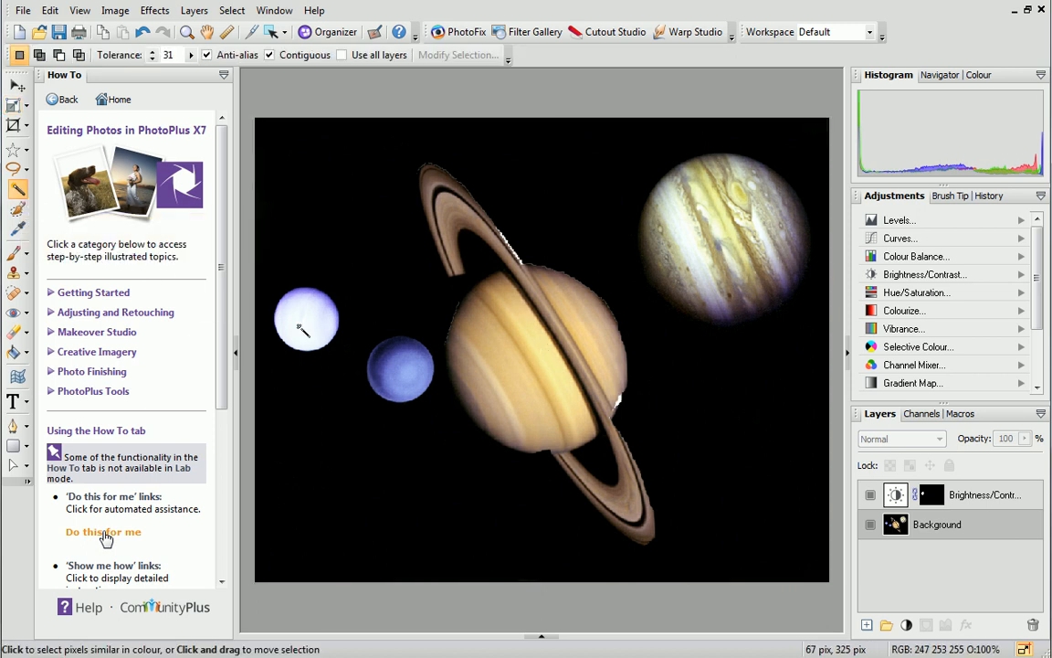
{"action": "left_click", "coordinate": [307, 319]}
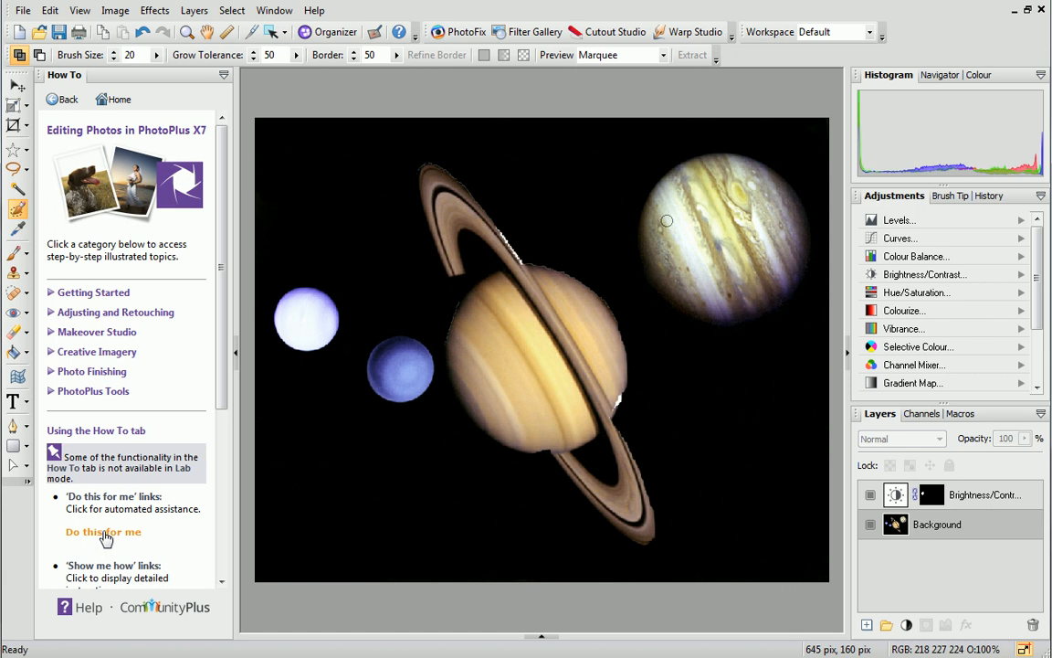
{"action": "mouse_move", "coordinate": [33, 241]}
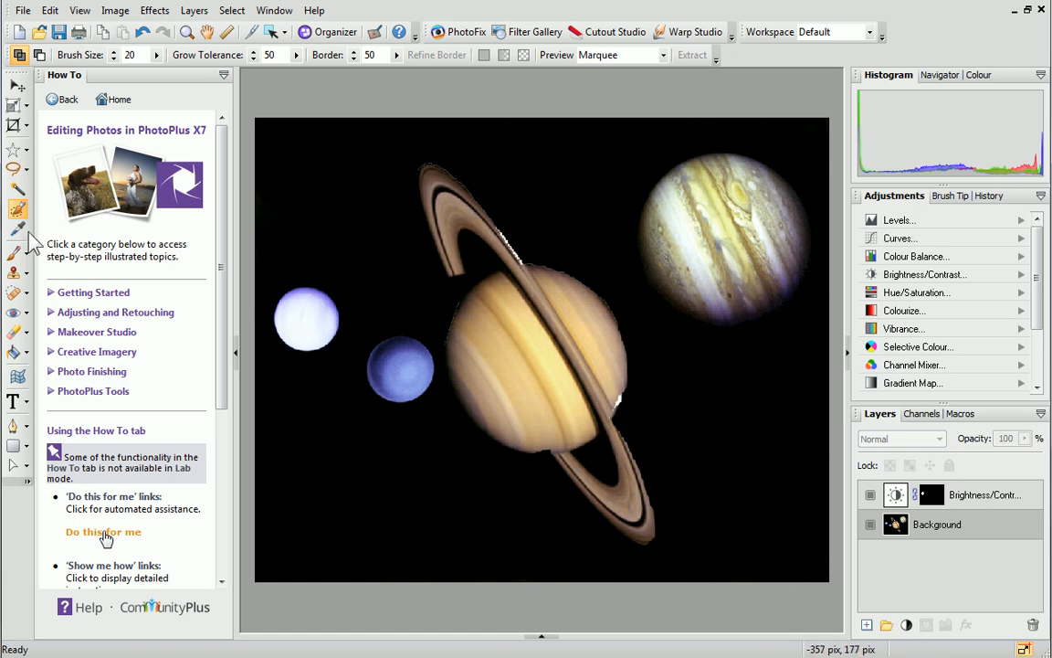
{"action": "mouse_move", "coordinate": [18, 230]}
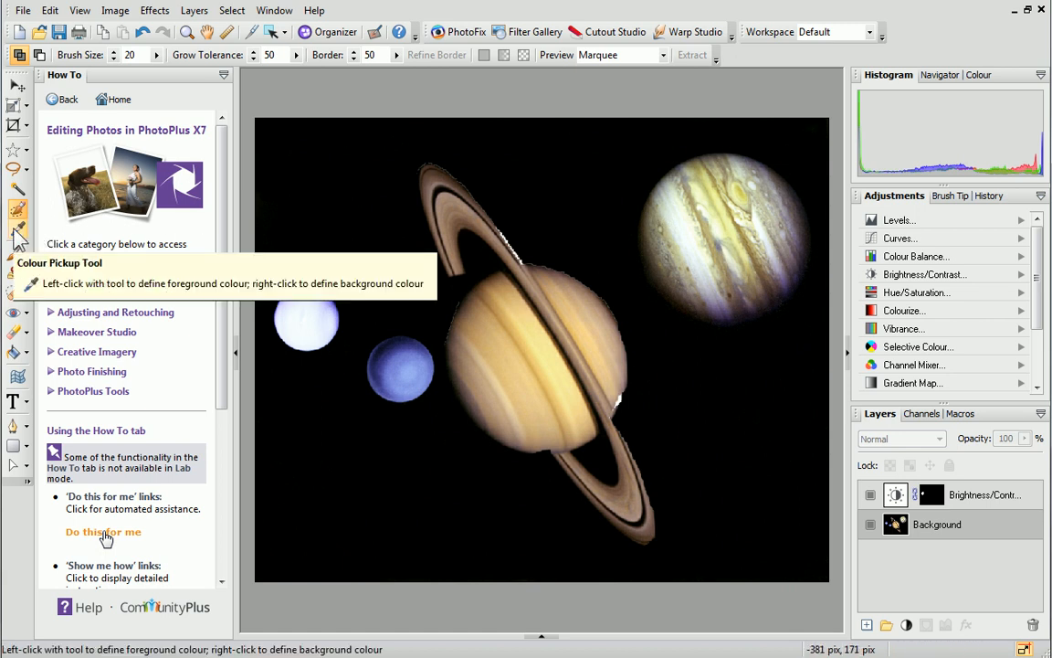
Step: Sample a pale yellow from Jupiter with the Colour Pickup Tool and show its RGB values
{"action": "left_click", "coordinate": [18, 230]}
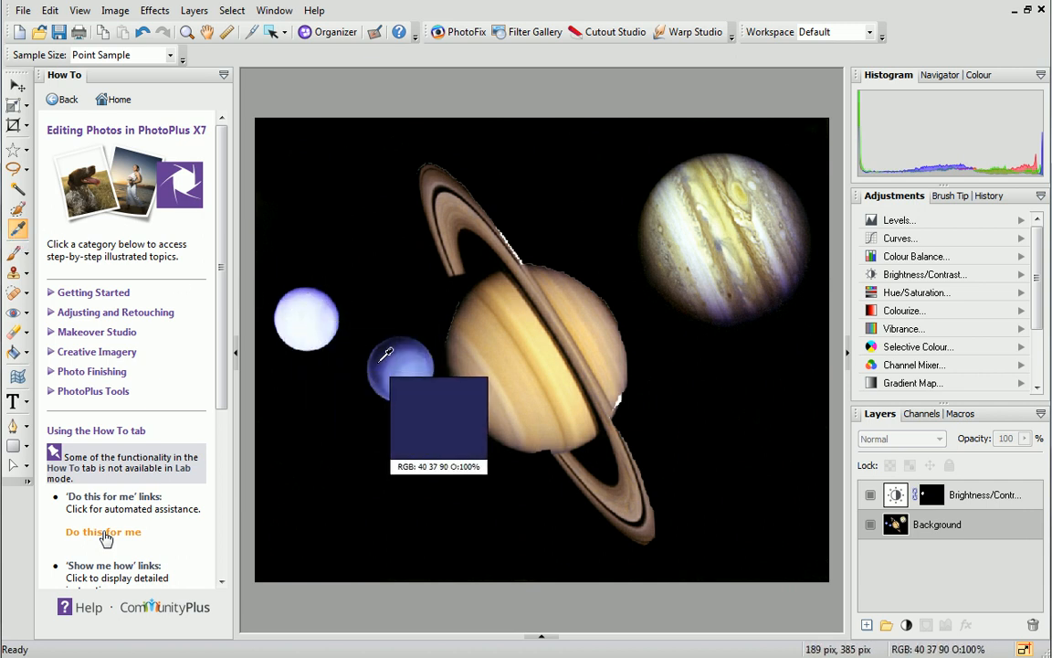
{"action": "mouse_move", "coordinate": [594, 374]}
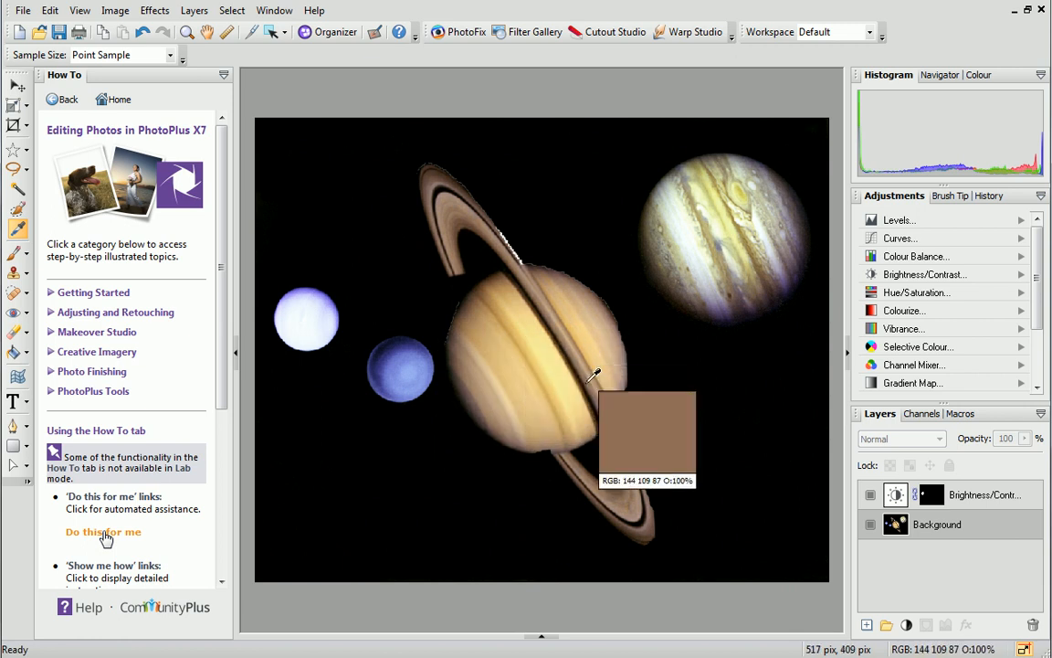
{"action": "mouse_move", "coordinate": [720, 189]}
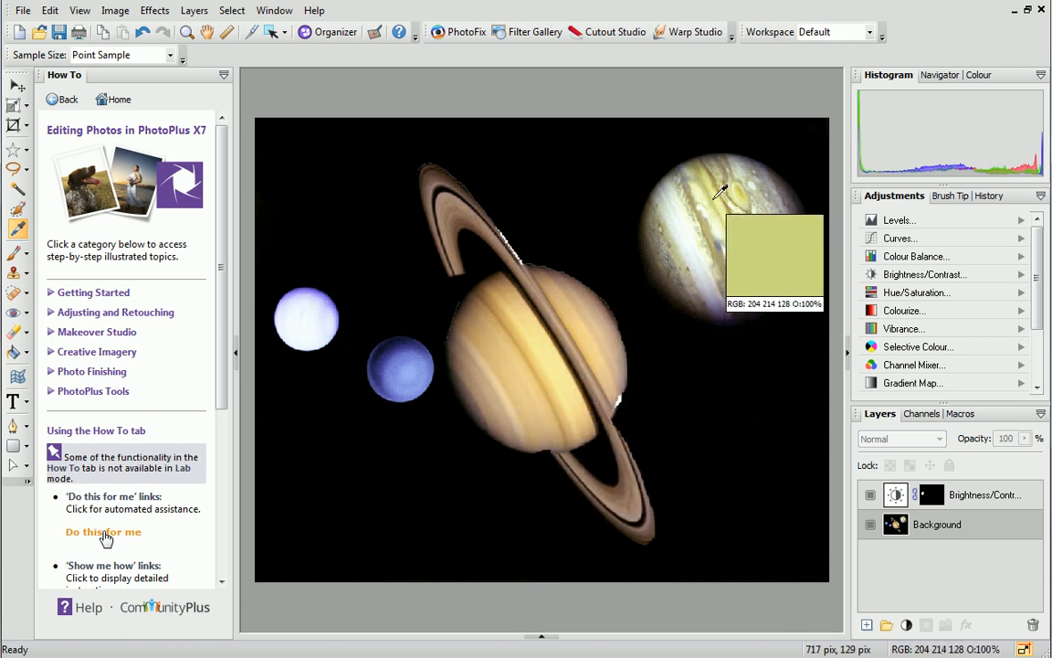
{"action": "mouse_move", "coordinate": [719, 188]}
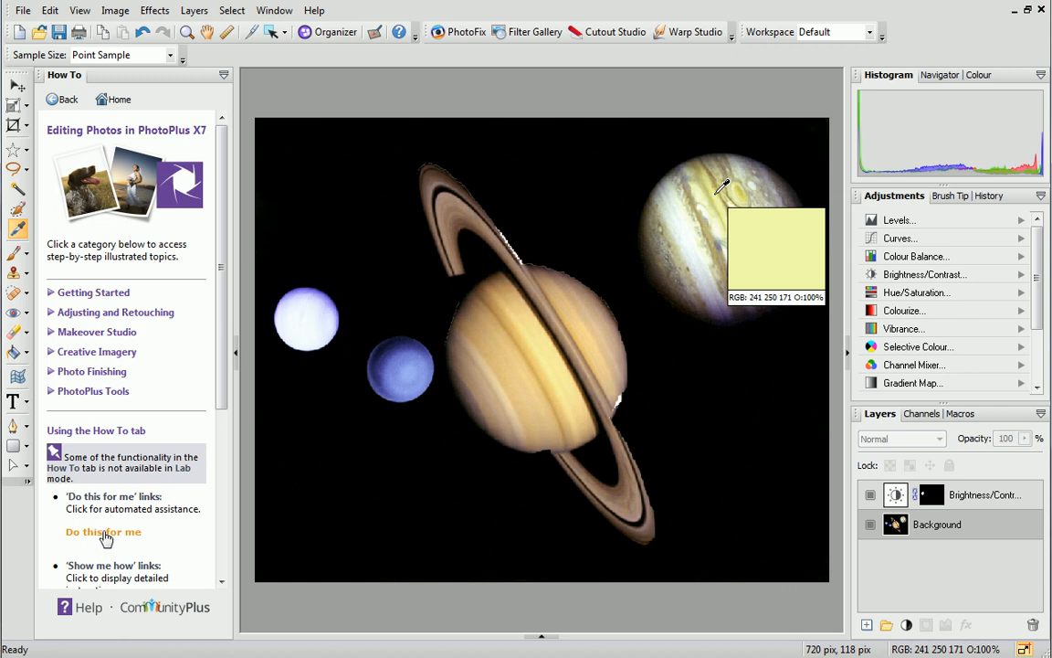
{"action": "mouse_move", "coordinate": [448, 198]}
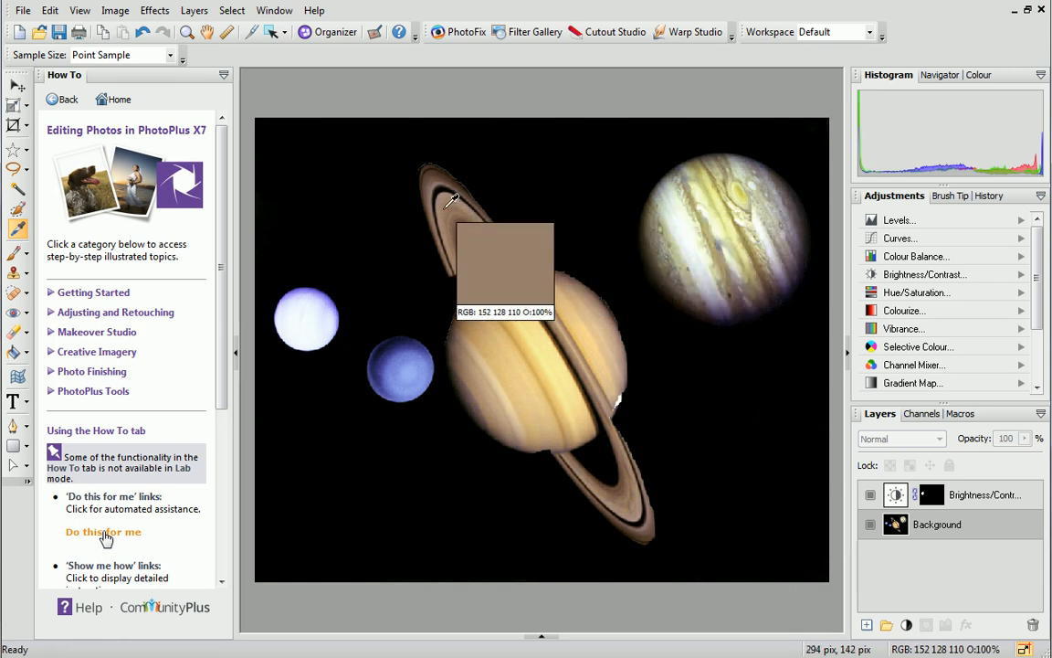
{"action": "mouse_move", "coordinate": [983, 95]}
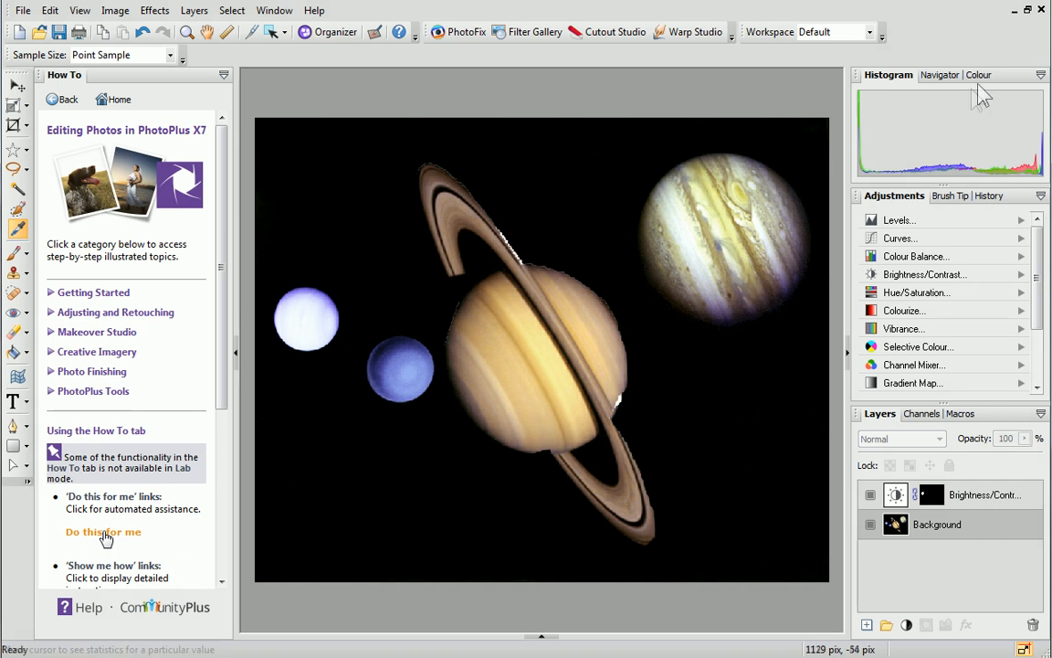
{"action": "left_click", "coordinate": [972, 75]}
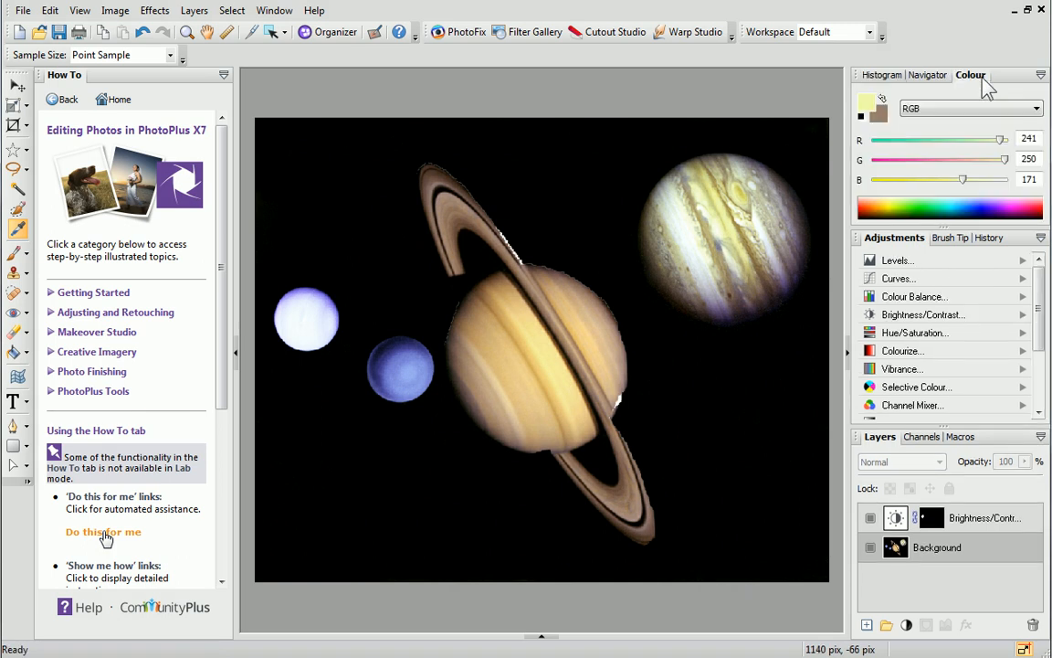